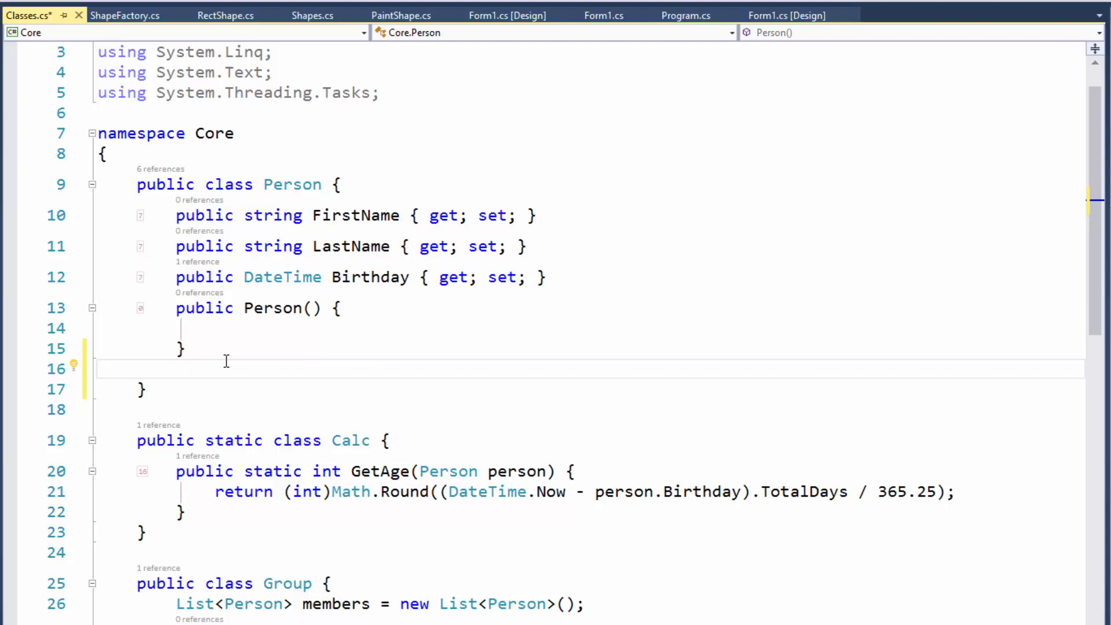
pyautogui.moveTo(339, 257)
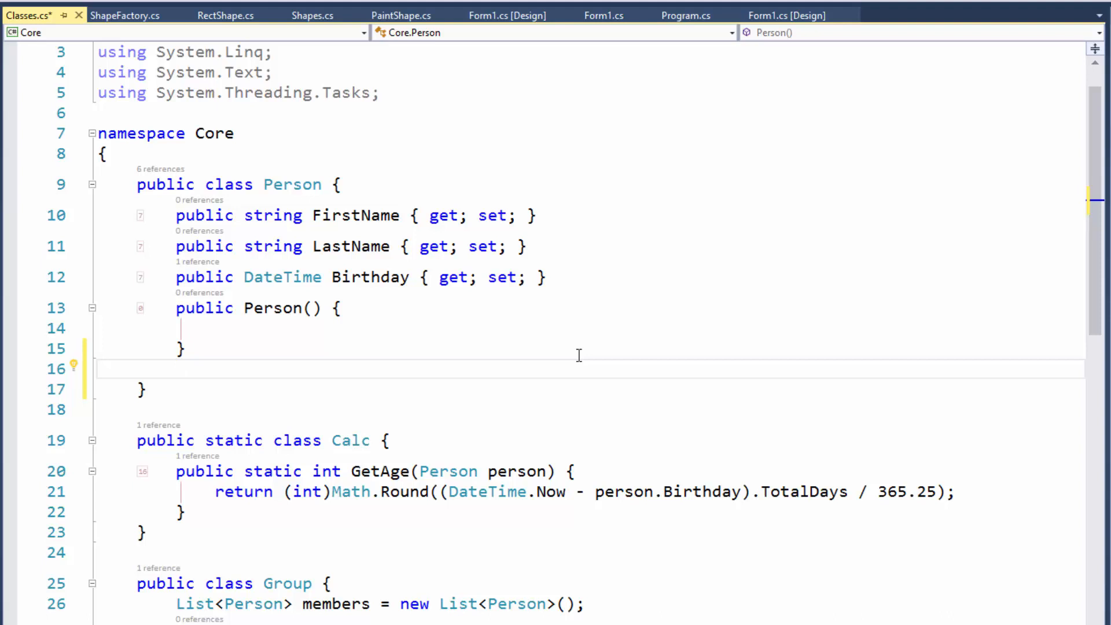
# Step: Expand the 'm' template on the empty line below the constructor into a void method stub
pyautogui.click(176, 368)
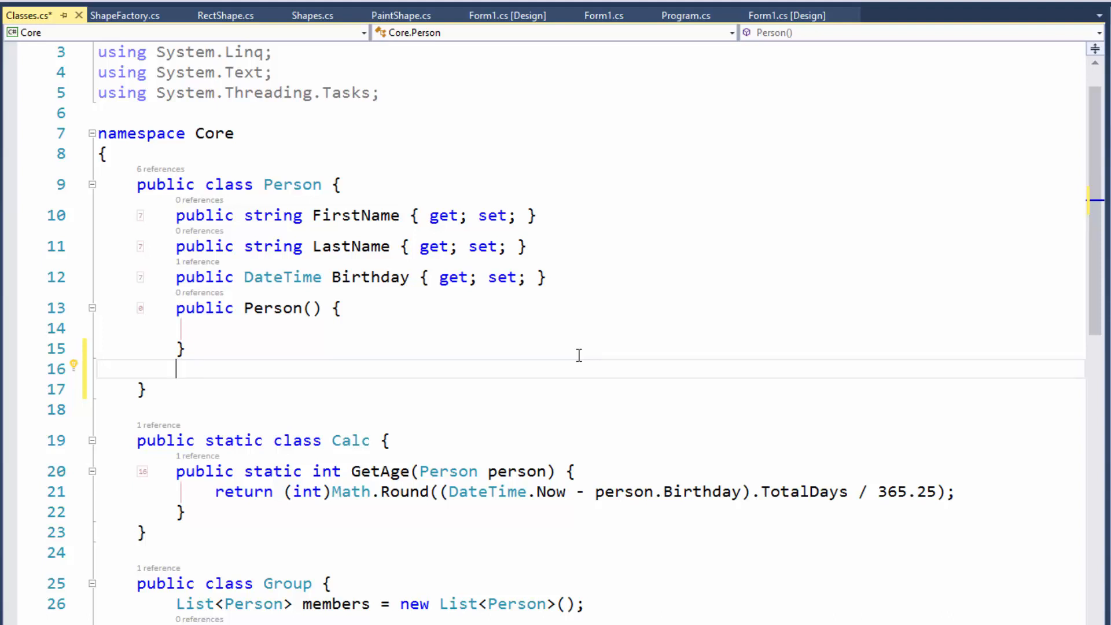
pyautogui.write('me() {')
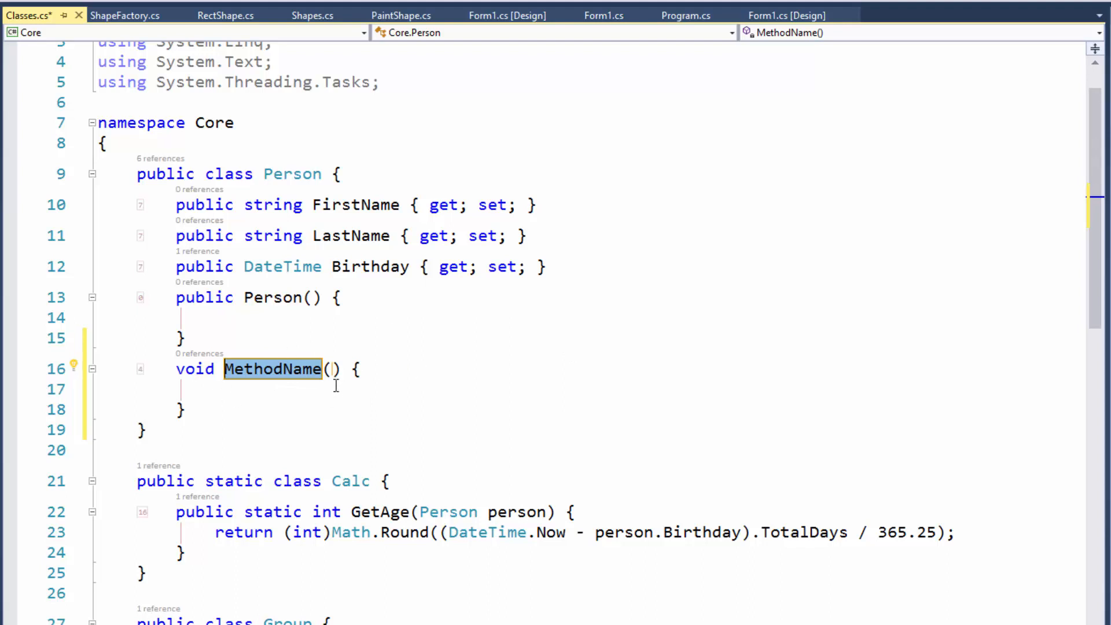
pyautogui.moveTo(273, 368)
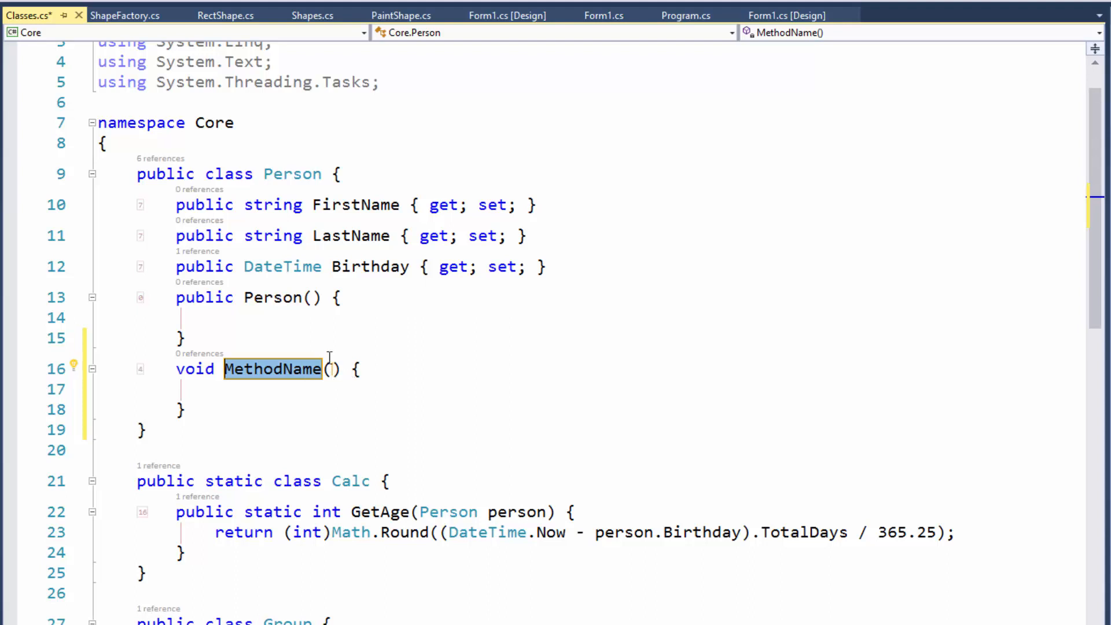
pyautogui.moveTo(667, 411)
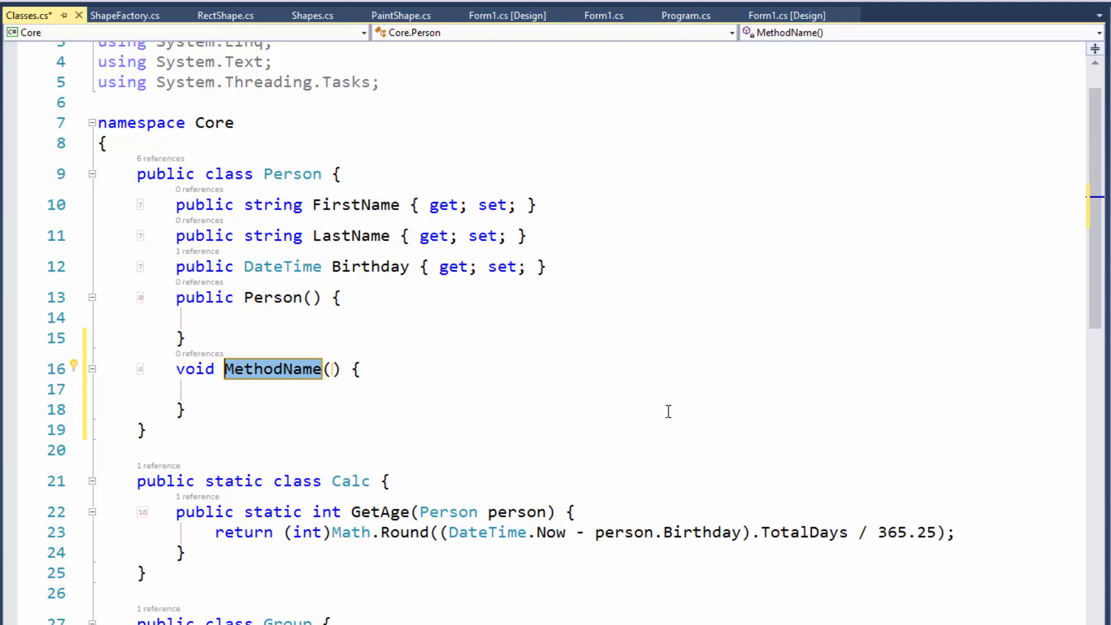
pyautogui.moveTo(641, 493)
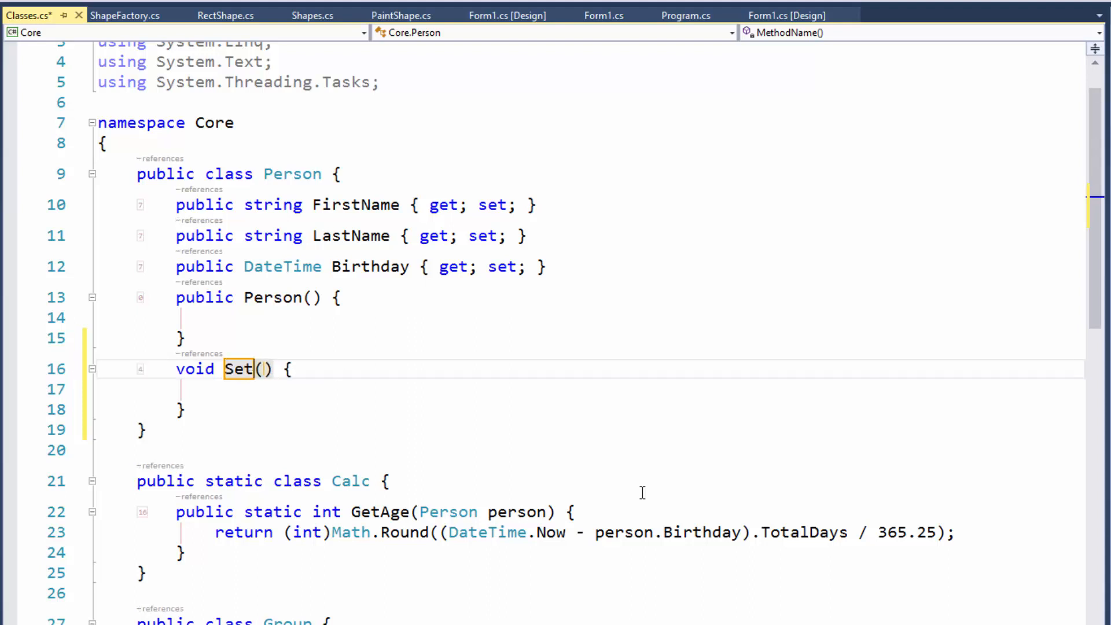
# Step: Finish the method name as SetValues in the template's name field
pyautogui.write('V')
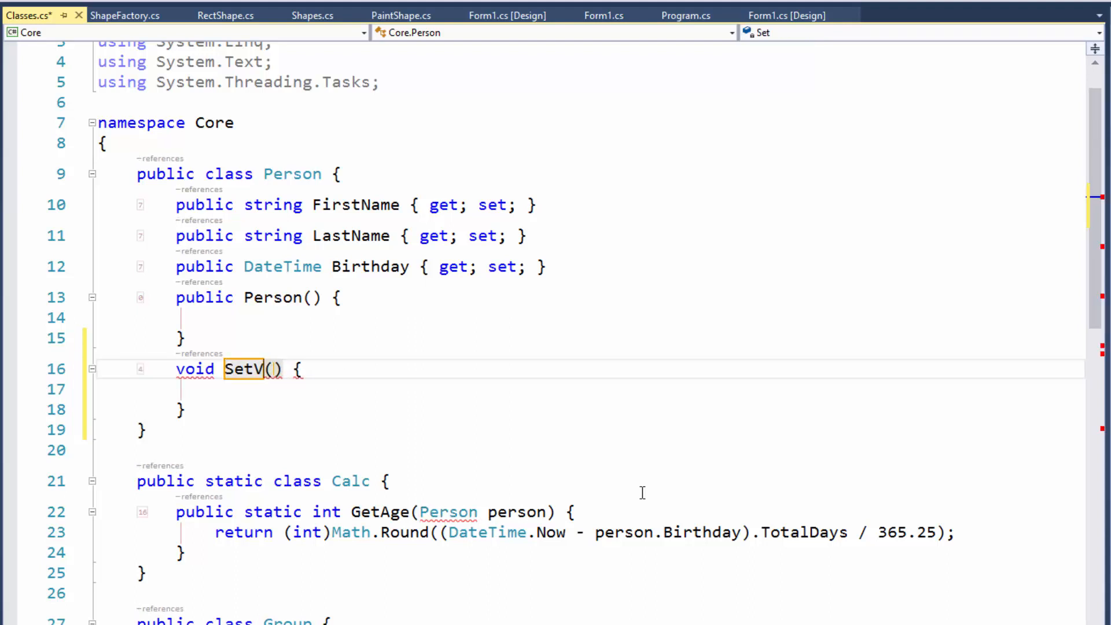
pyautogui.write('alues')
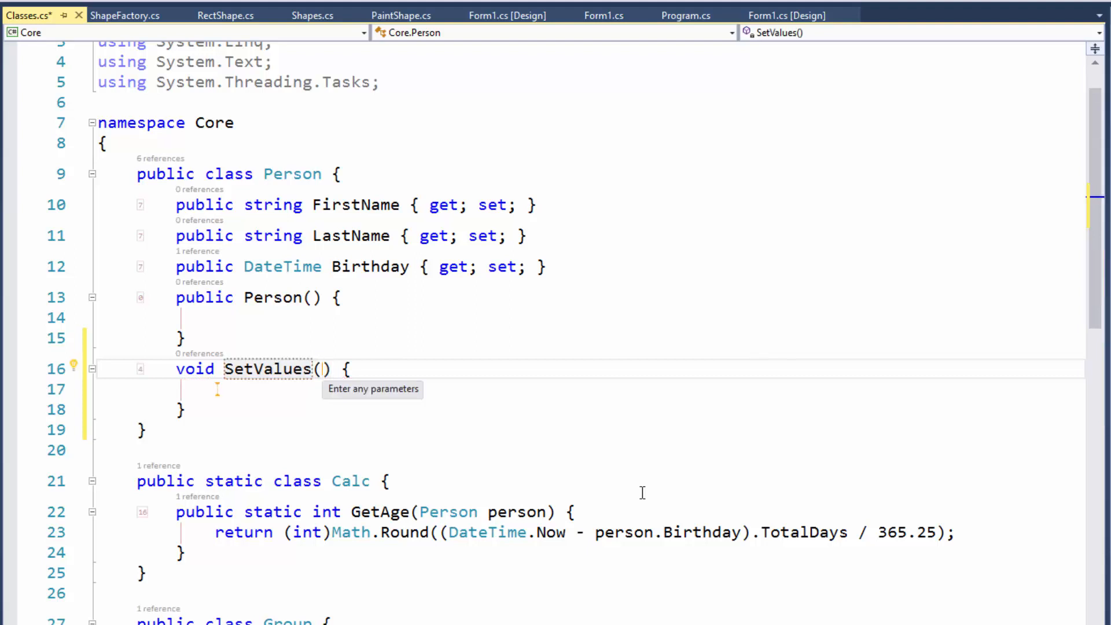
pyautogui.moveTo(216, 375)
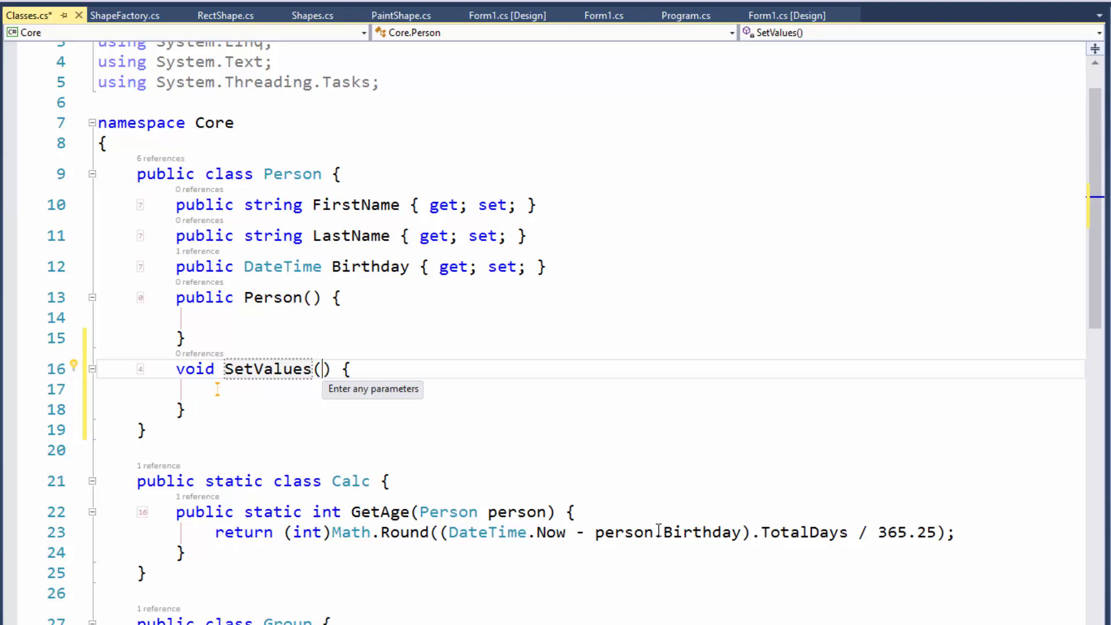
pyautogui.moveTo(634, 533)
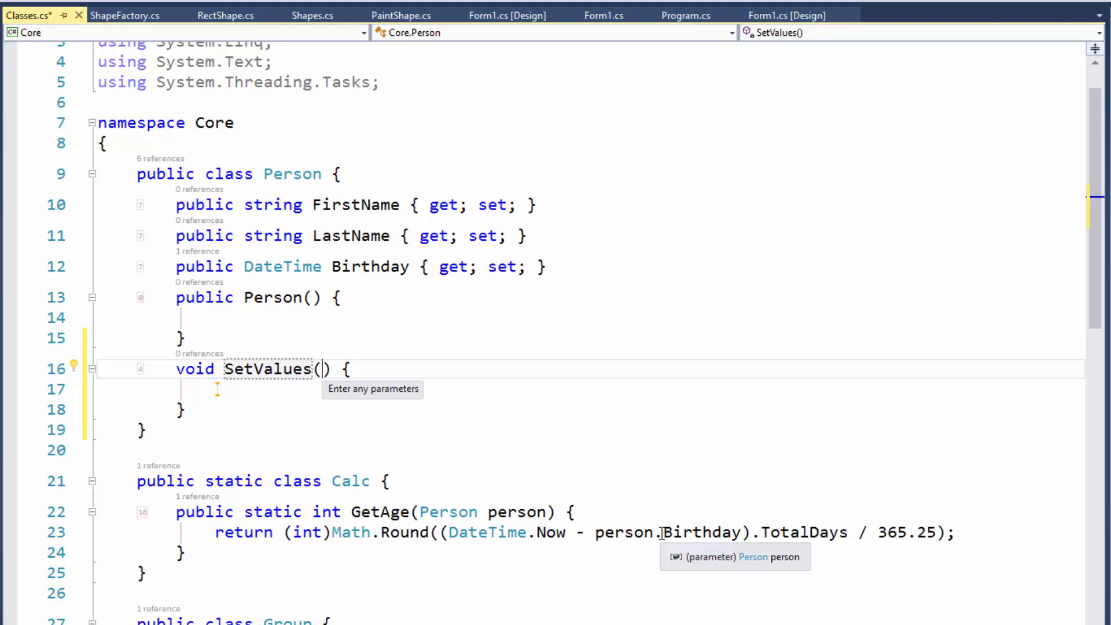
# Step: Add string parameters first and last to SetValues via the 'vs' template
pyautogui.write('v')
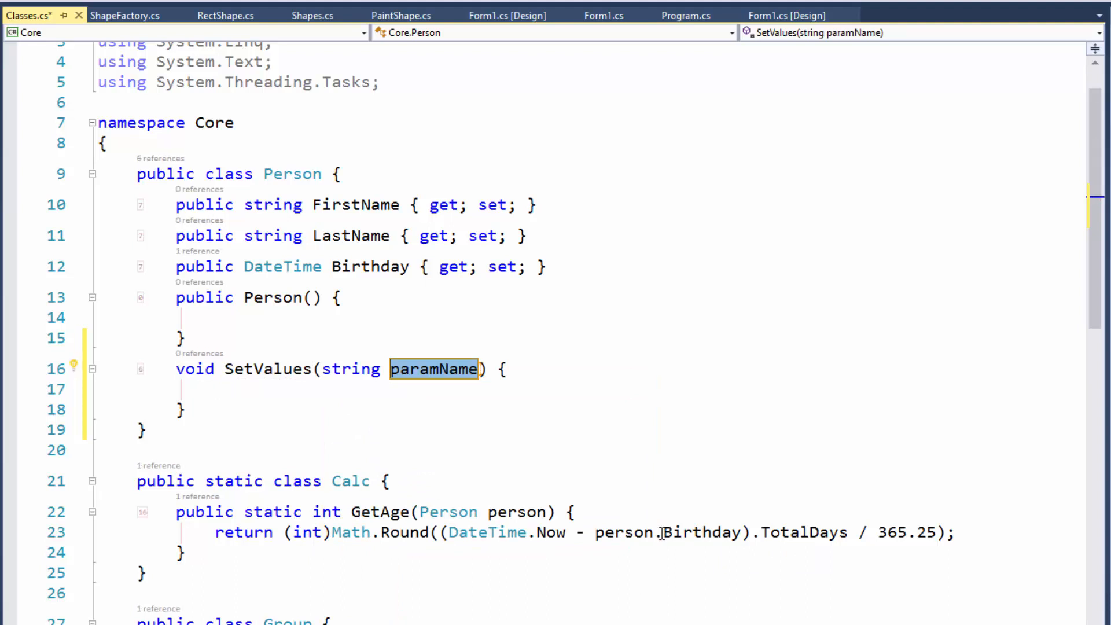
pyautogui.write('first')
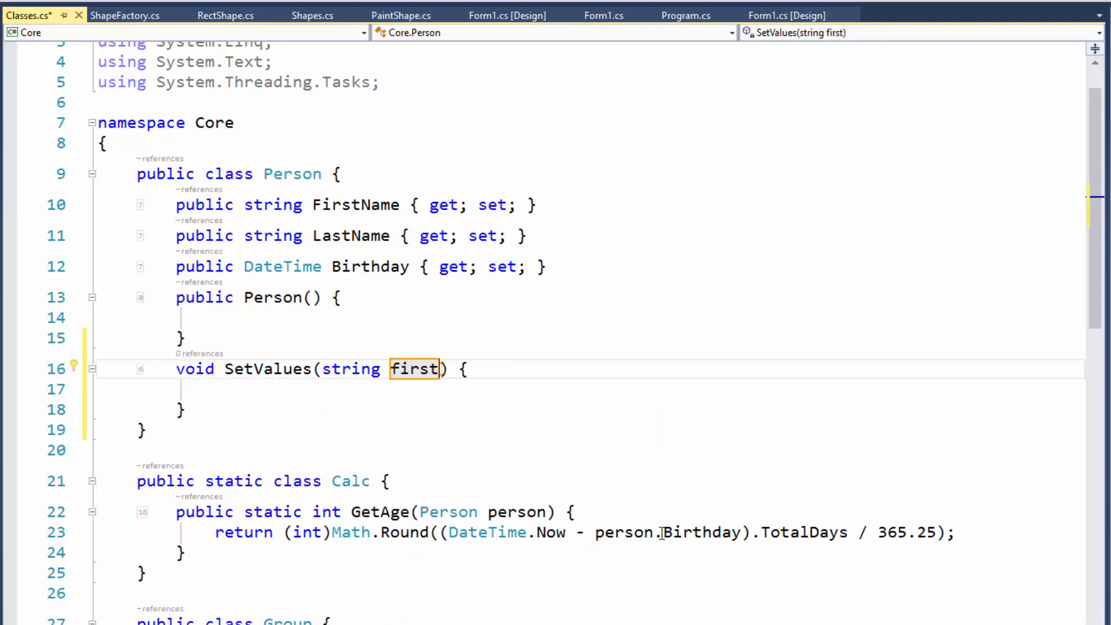
pyautogui.write('" "')
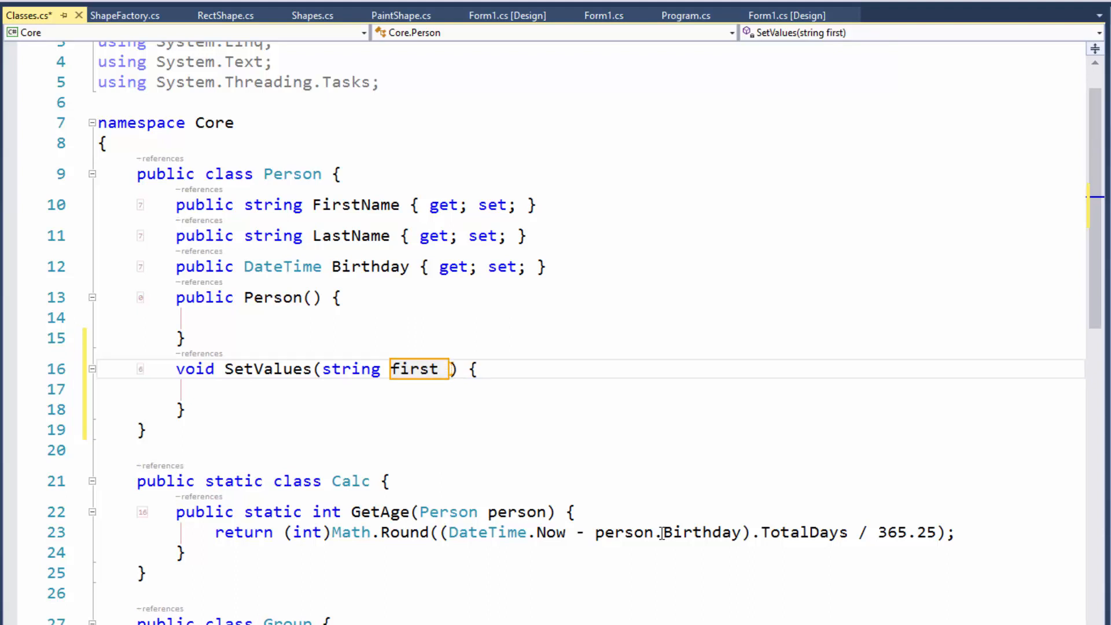
pyautogui.write(', string paramName')
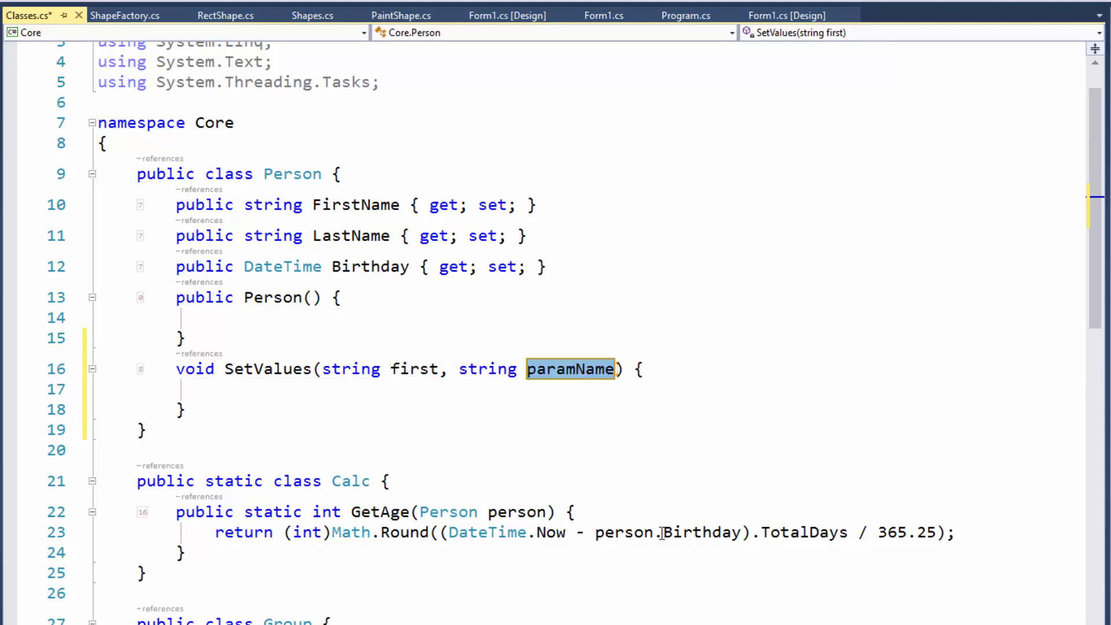
pyautogui.write('last')
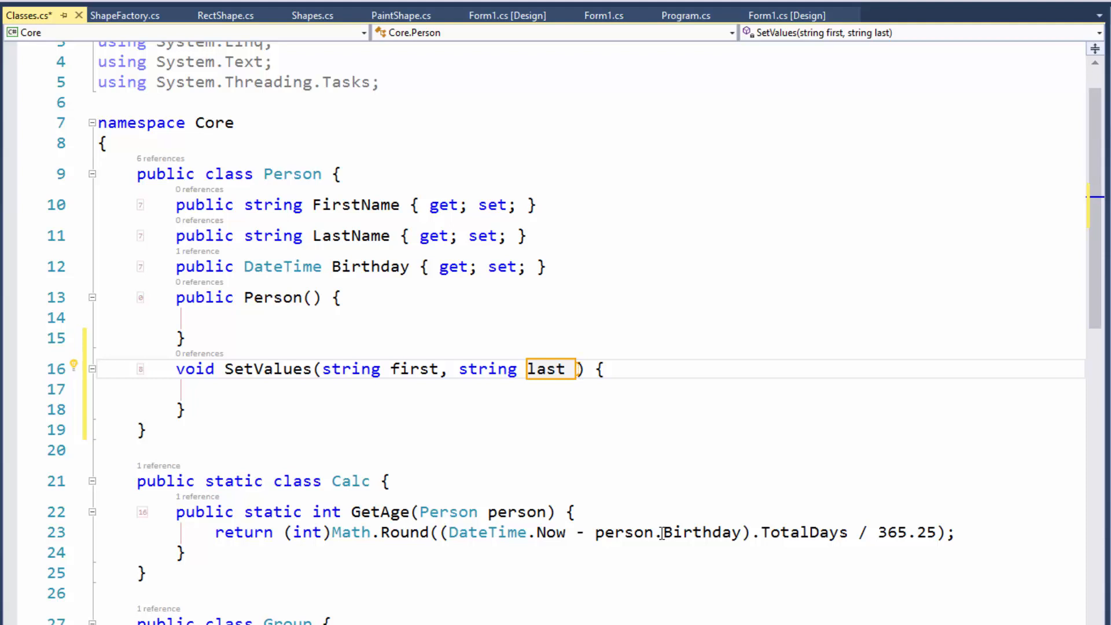
# Step: Add a DateTime dob parameter via the 'vd8' template
pyautogui.write('vd8')
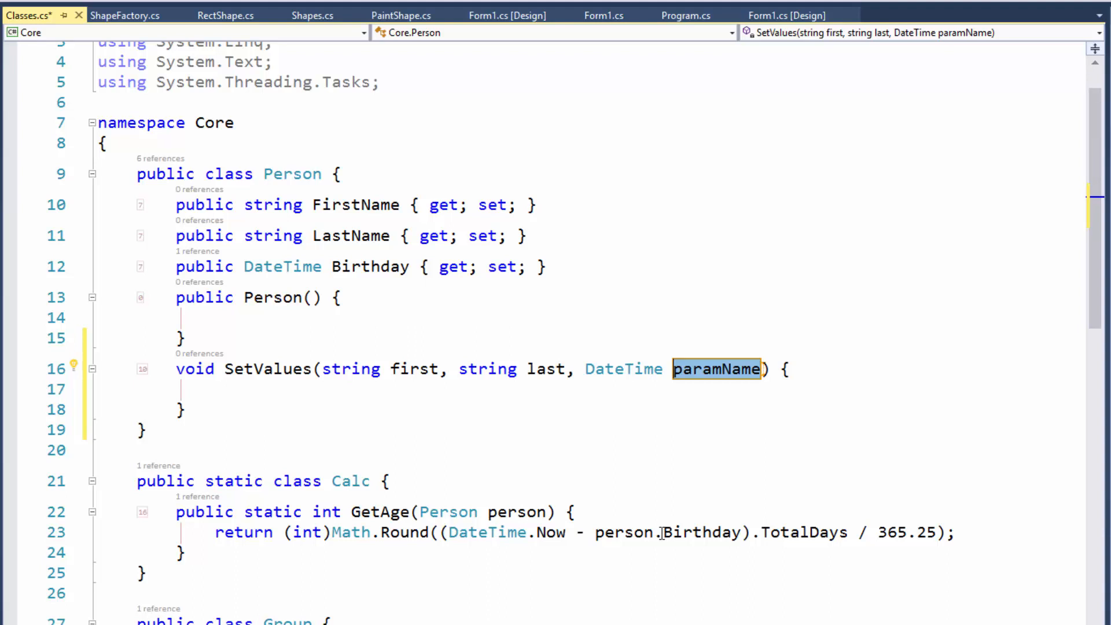
pyautogui.write('dob')
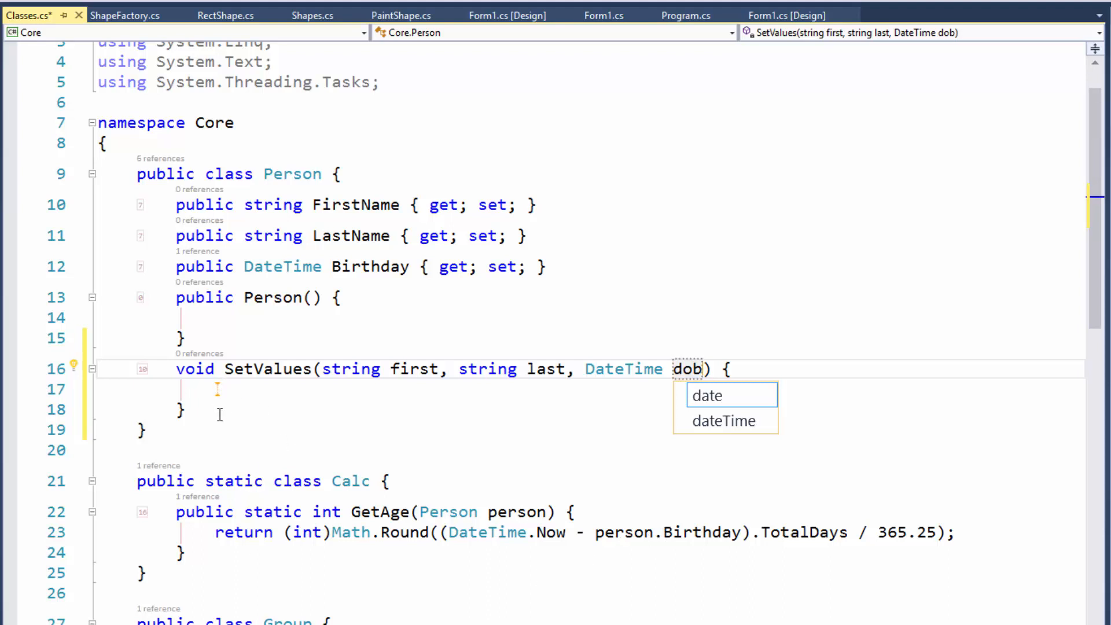
pyautogui.moveTo(204, 419)
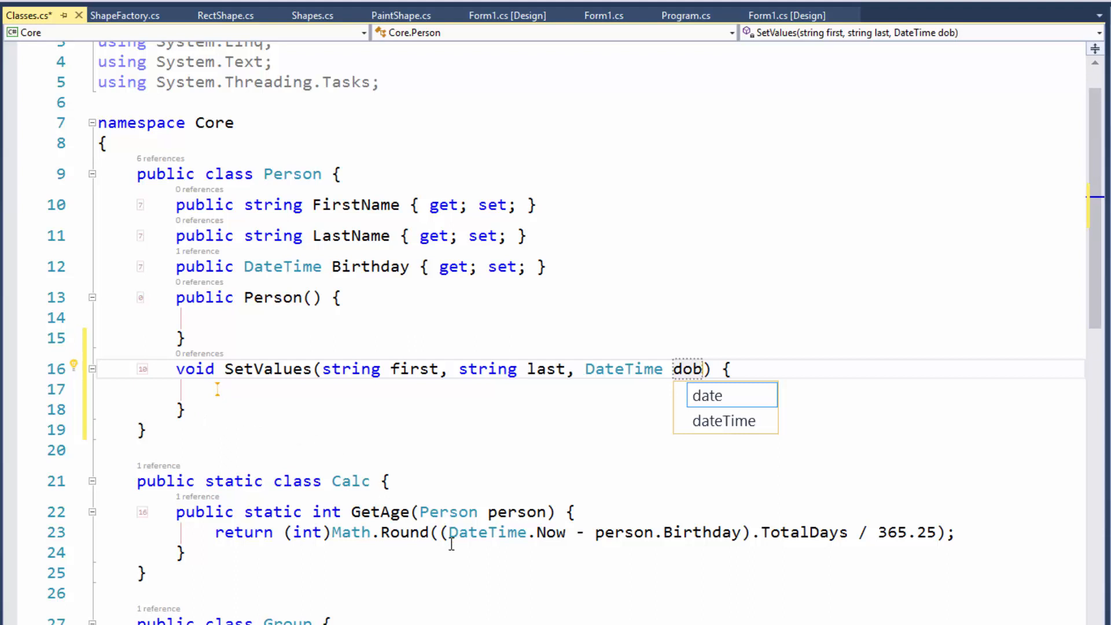
# Step: Cycle the access modifier through protected and protected internal to public, then leave the method
pyautogui.press('Escape')
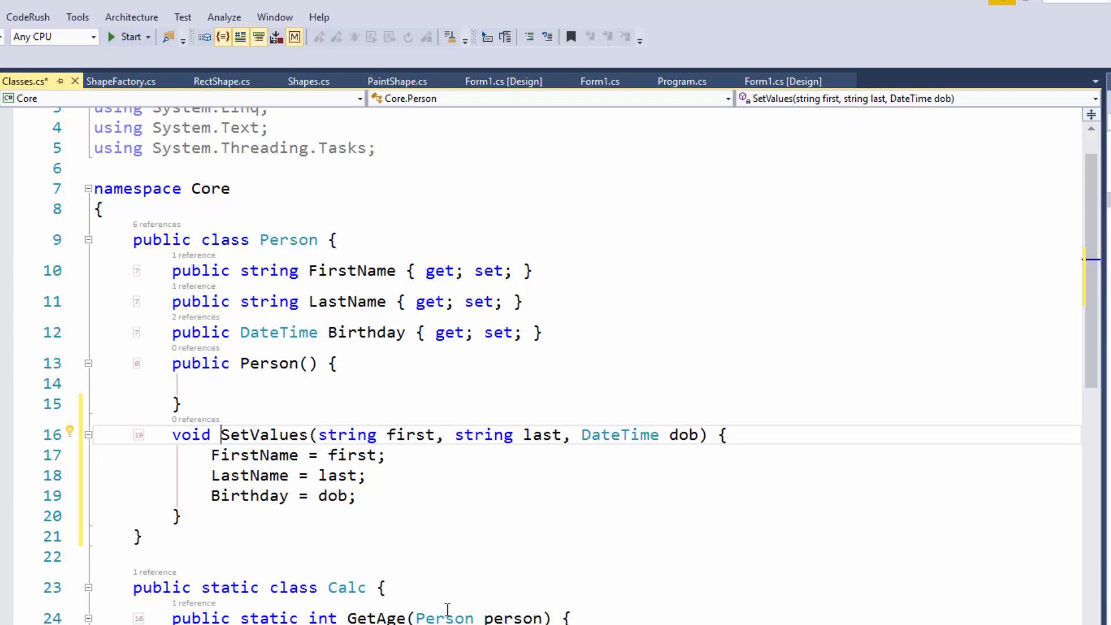
pyautogui.write('protected')
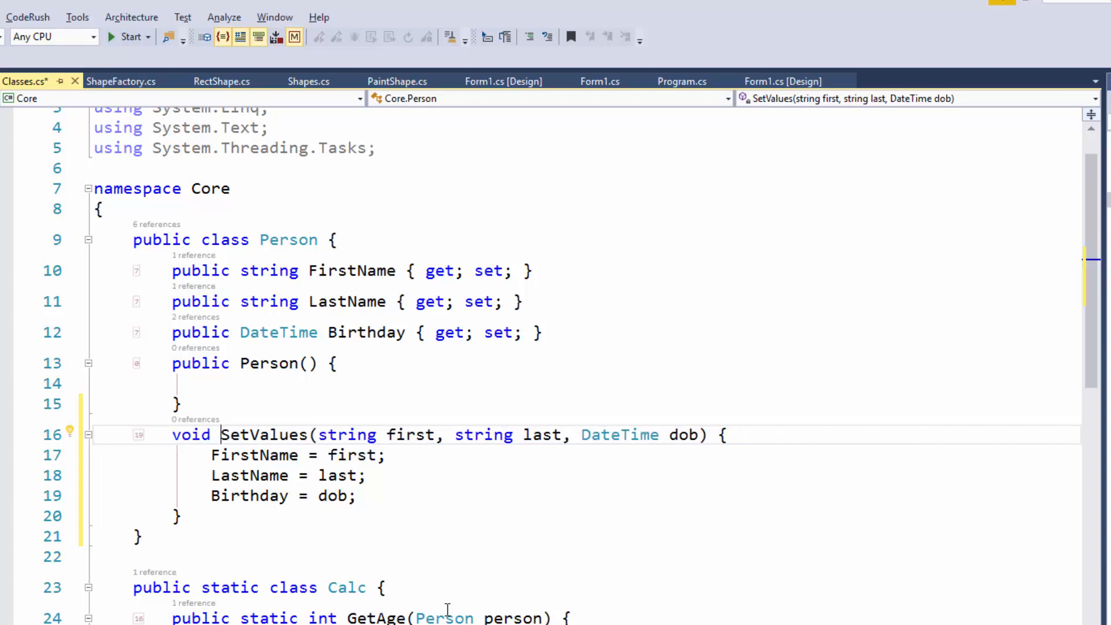
pyautogui.write('protected internal')
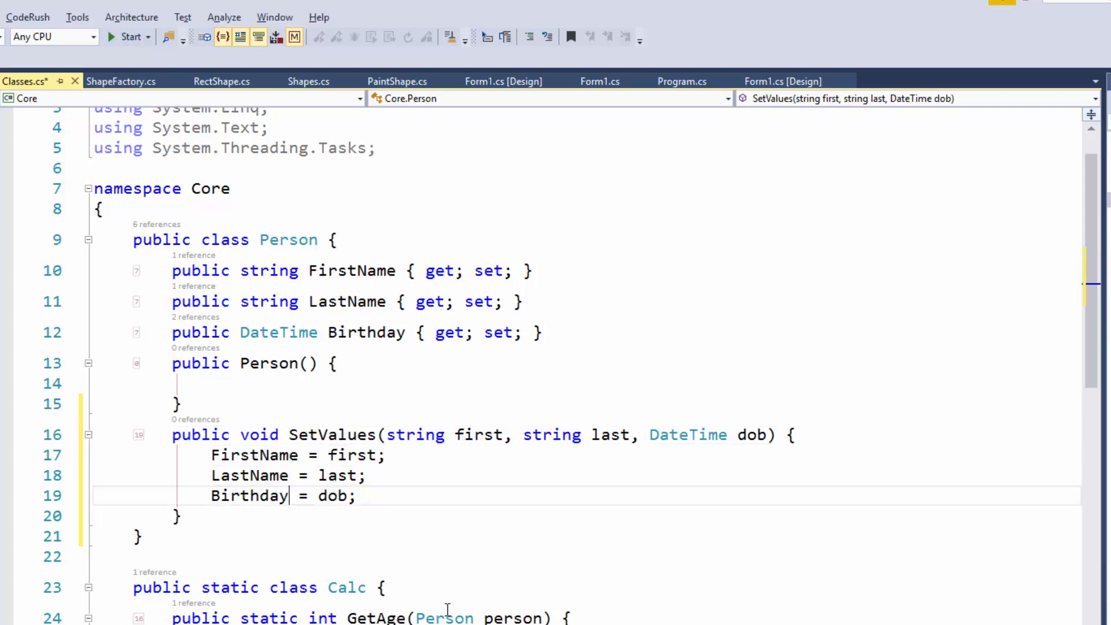
pyautogui.press('enter')
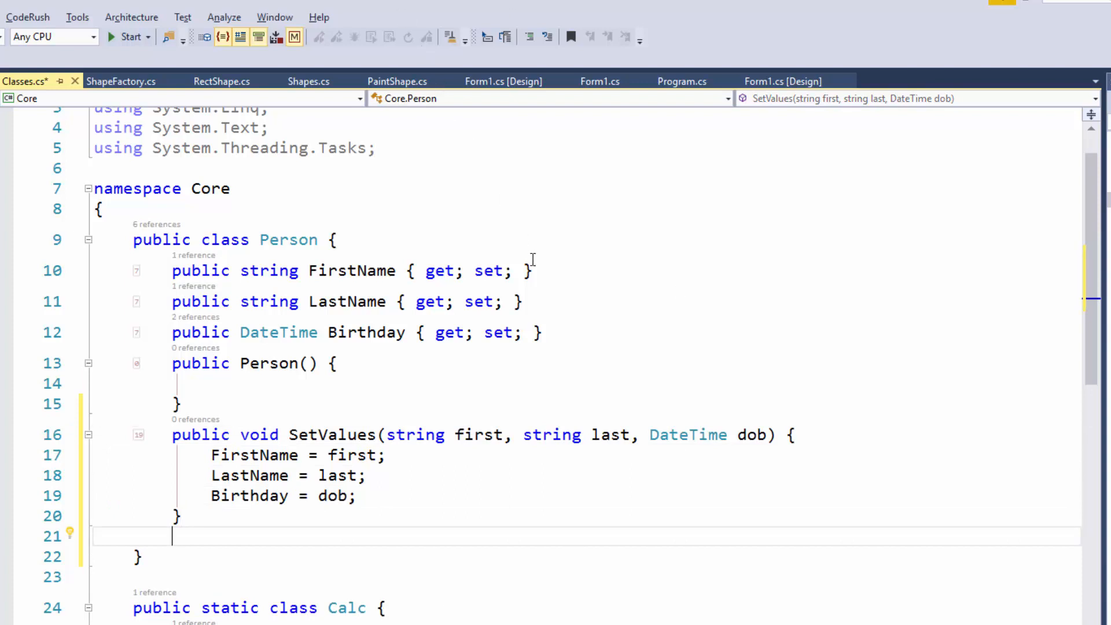
pyautogui.moveTo(28, 17)
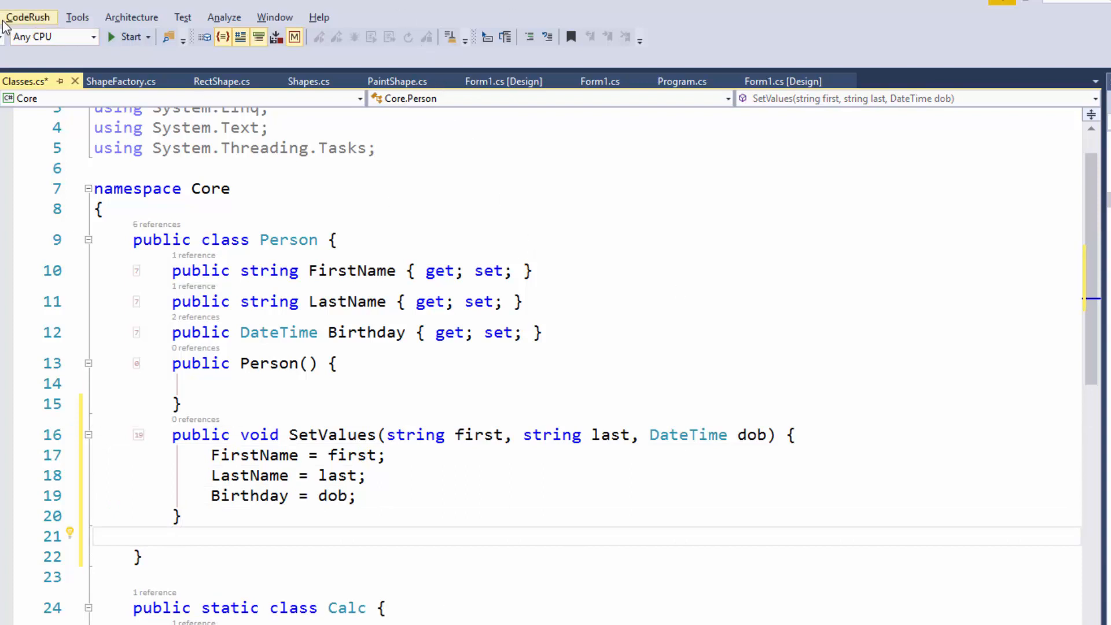
# Step: Bring up the CodeRush commands to reach the Setup Wizard
pyautogui.click(173, 535)
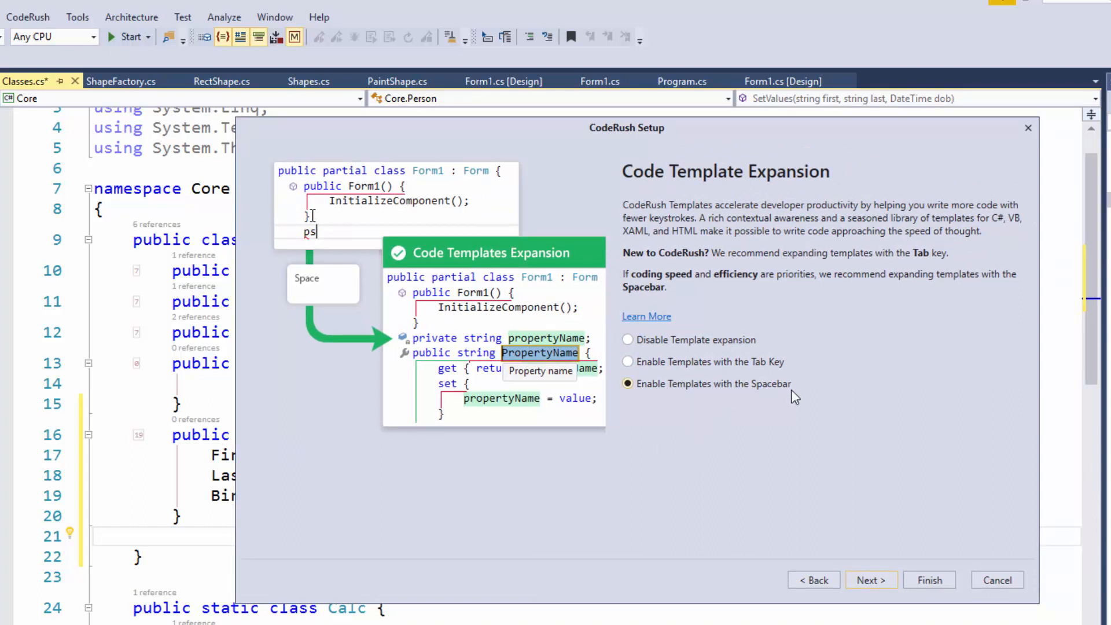
pyautogui.moveTo(749, 371)
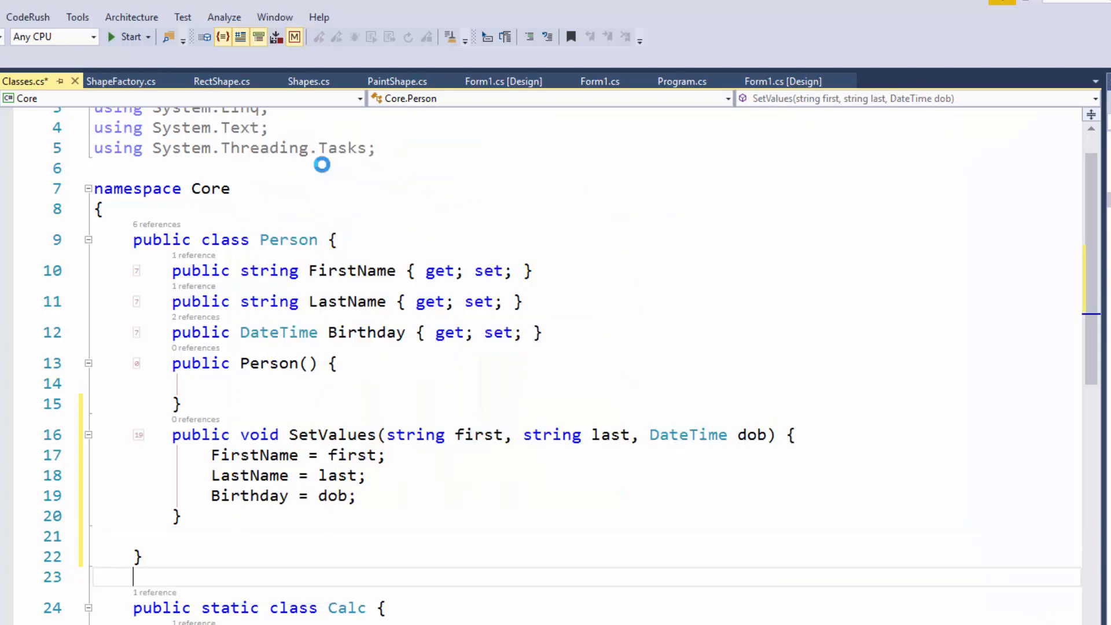
pyautogui.click(28, 17)
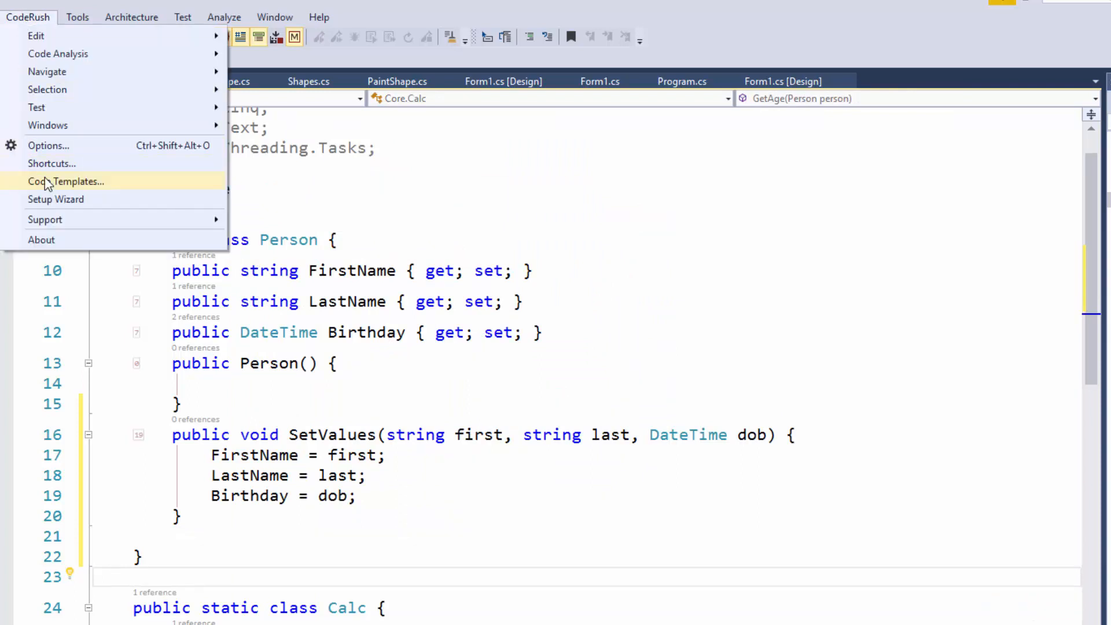
pyautogui.moveTo(55, 199)
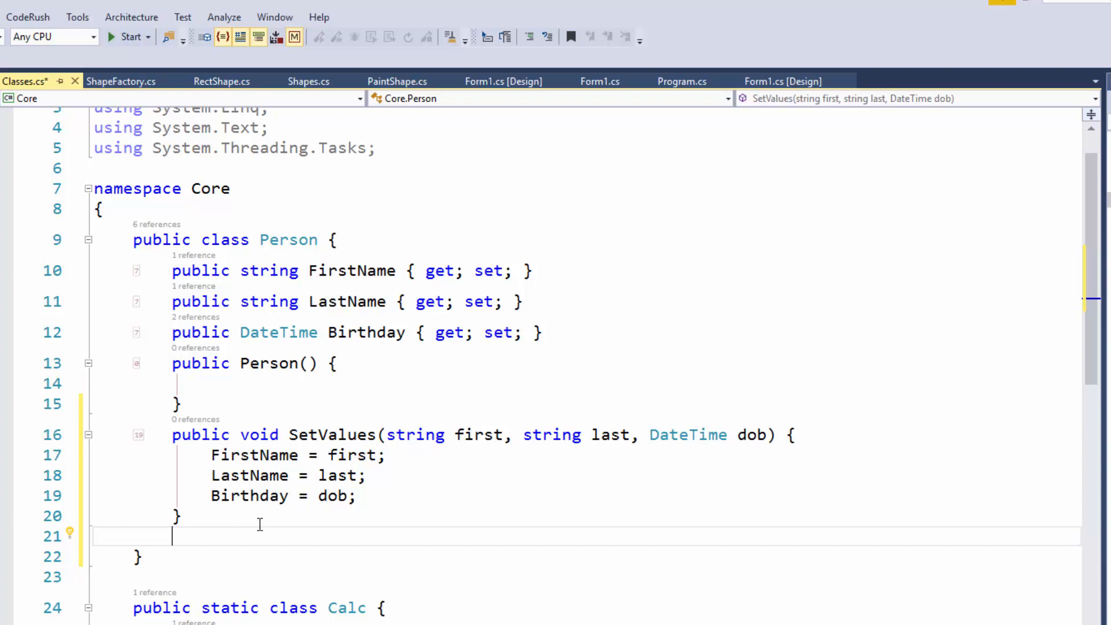
pyautogui.write('m')
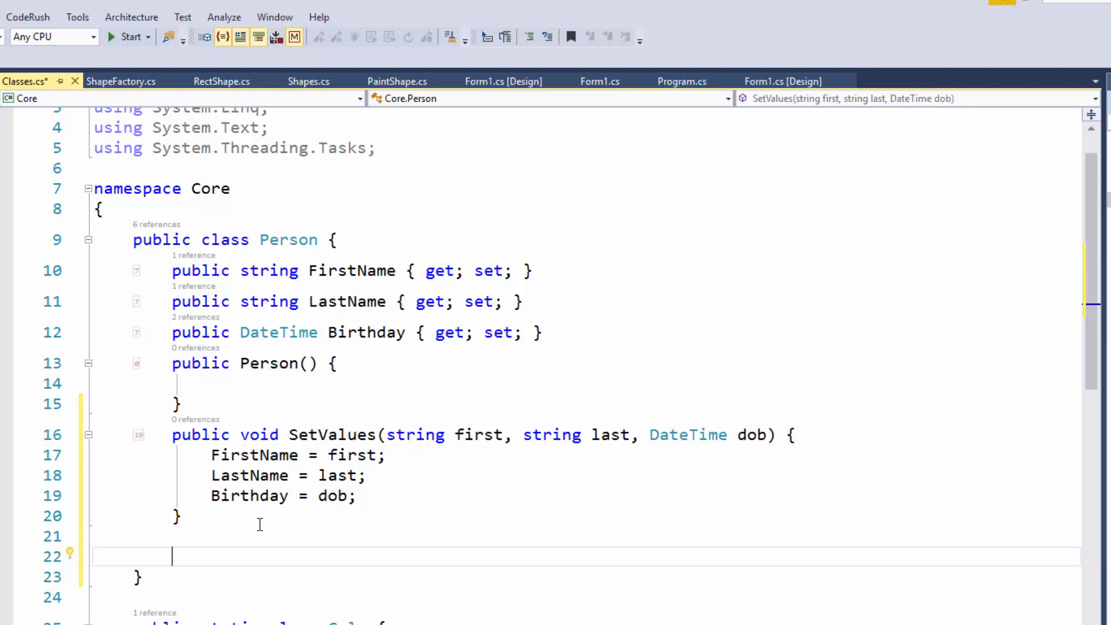
pyautogui.scroll(-3)
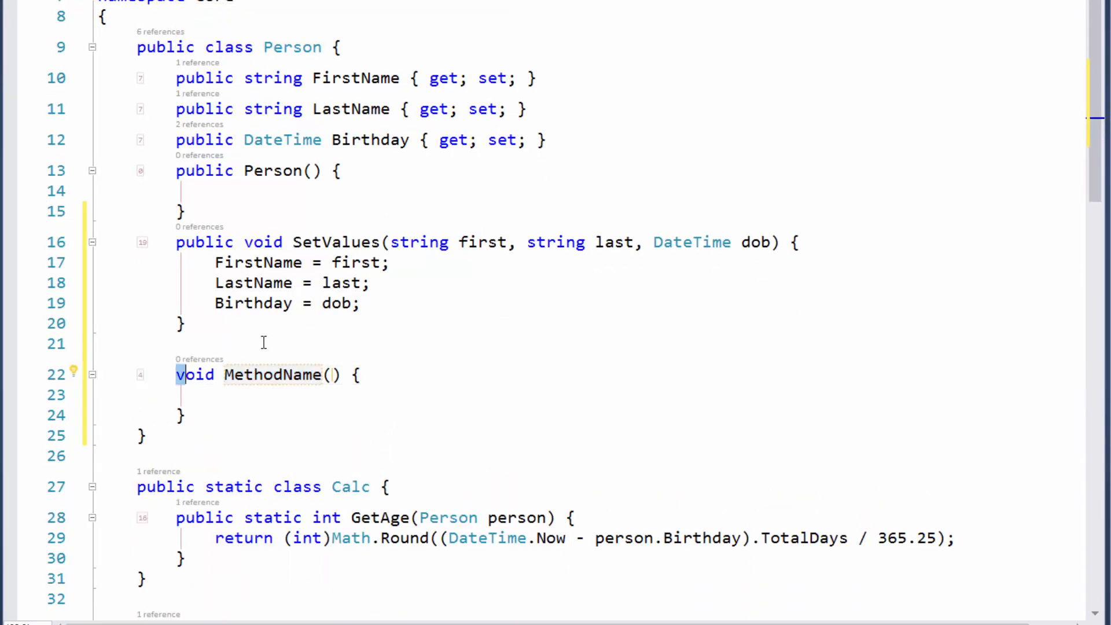
pyautogui.doubleClick(196, 375)
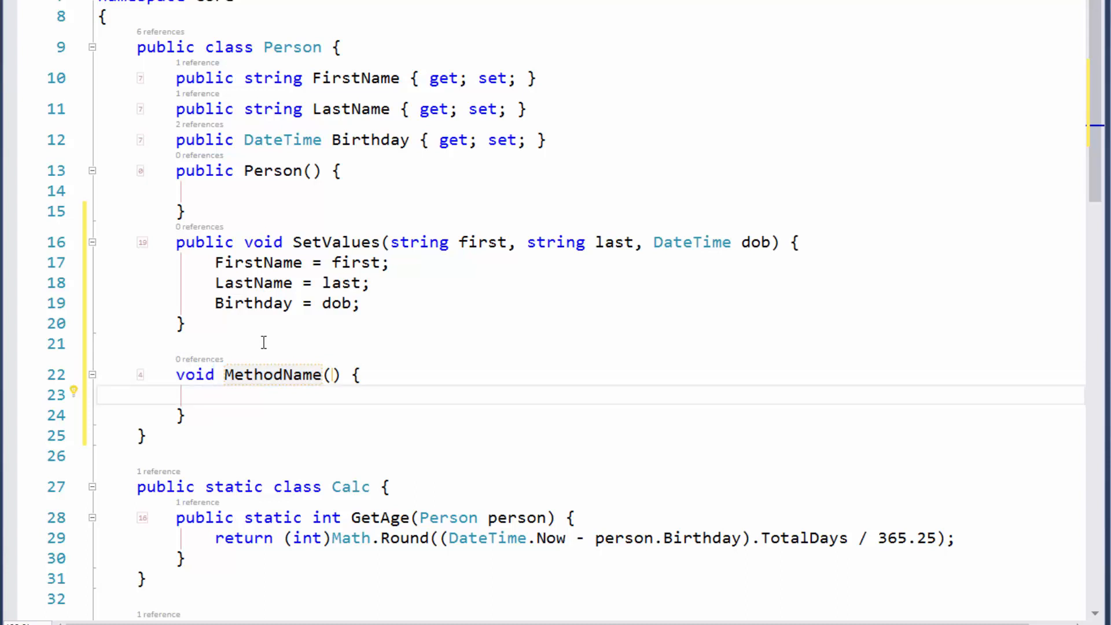
pyautogui.write('return 0;')
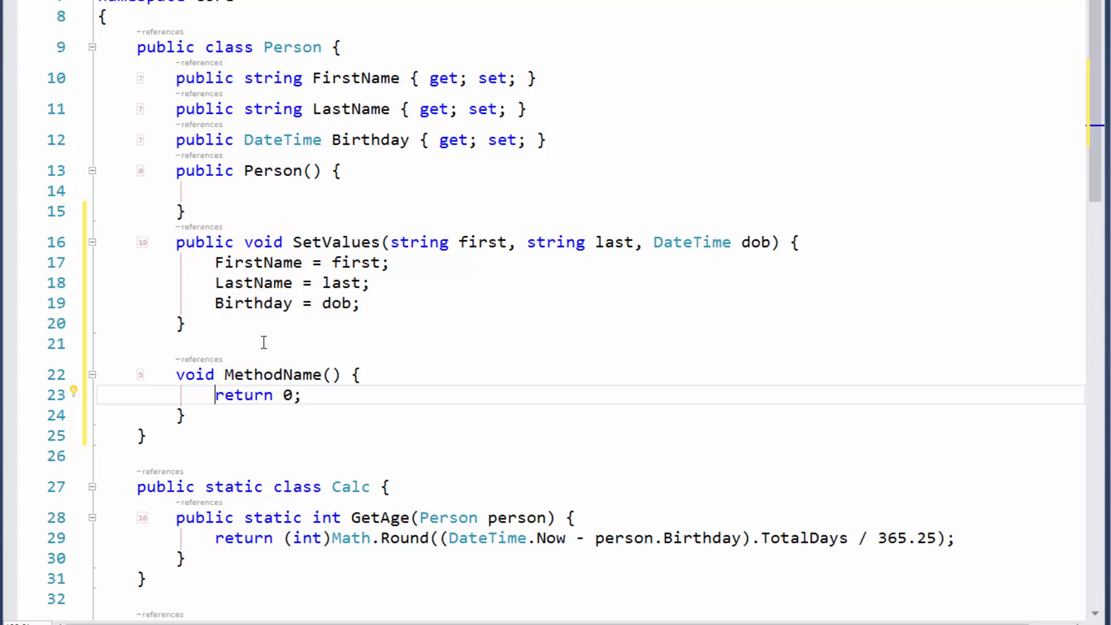
pyautogui.click(71, 391)
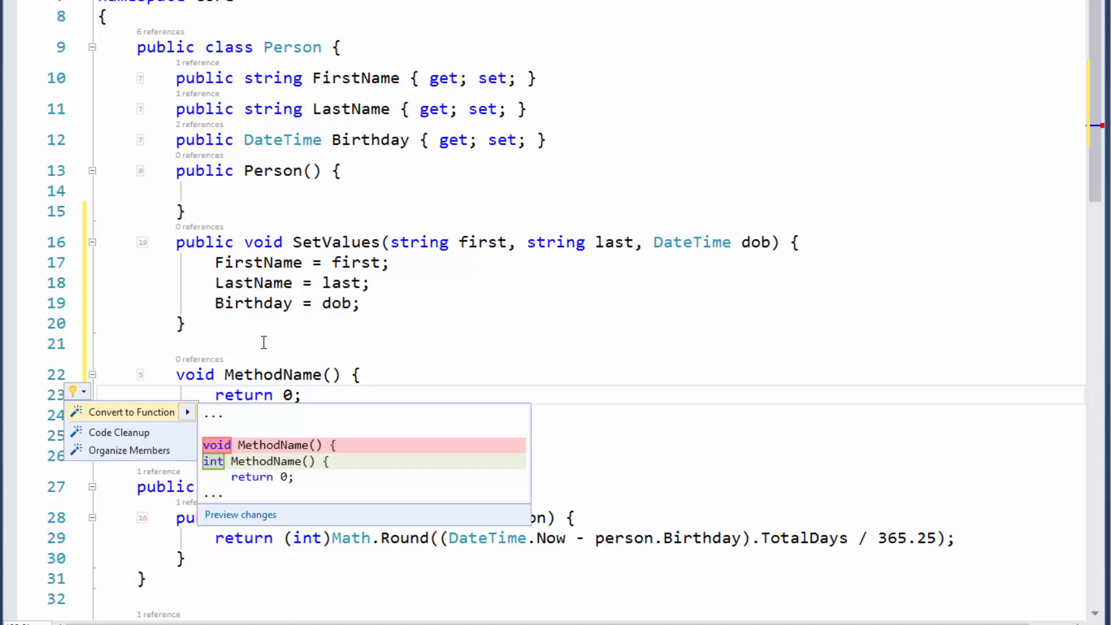
pyautogui.moveTo(265, 348)
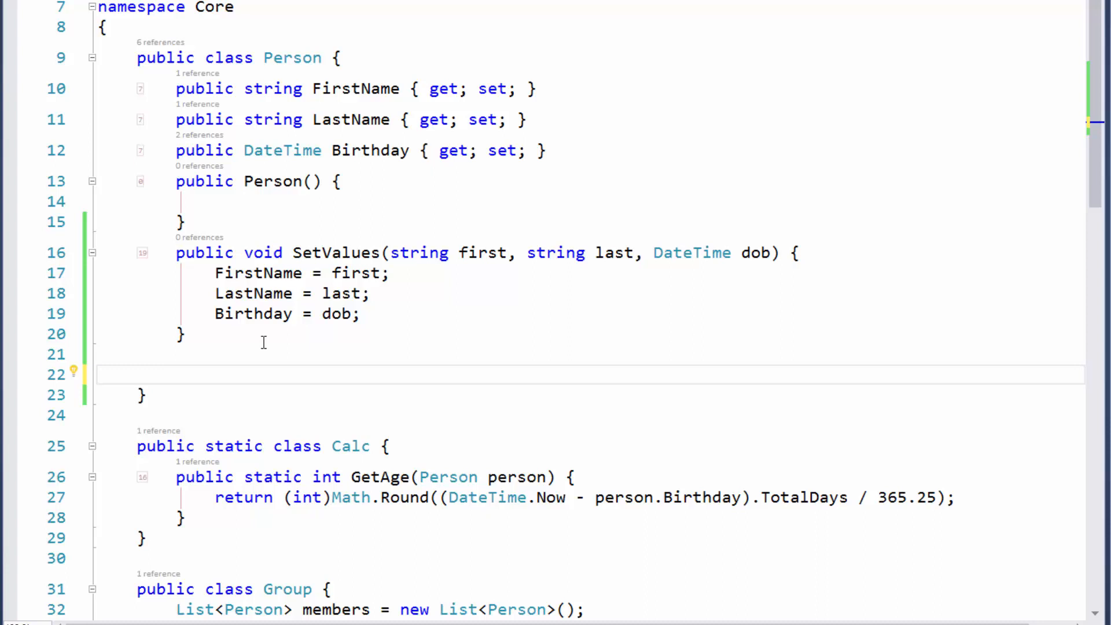
# Step: Expand the 'mi' template into an int method named YearsOld
pyautogui.click(175, 374)
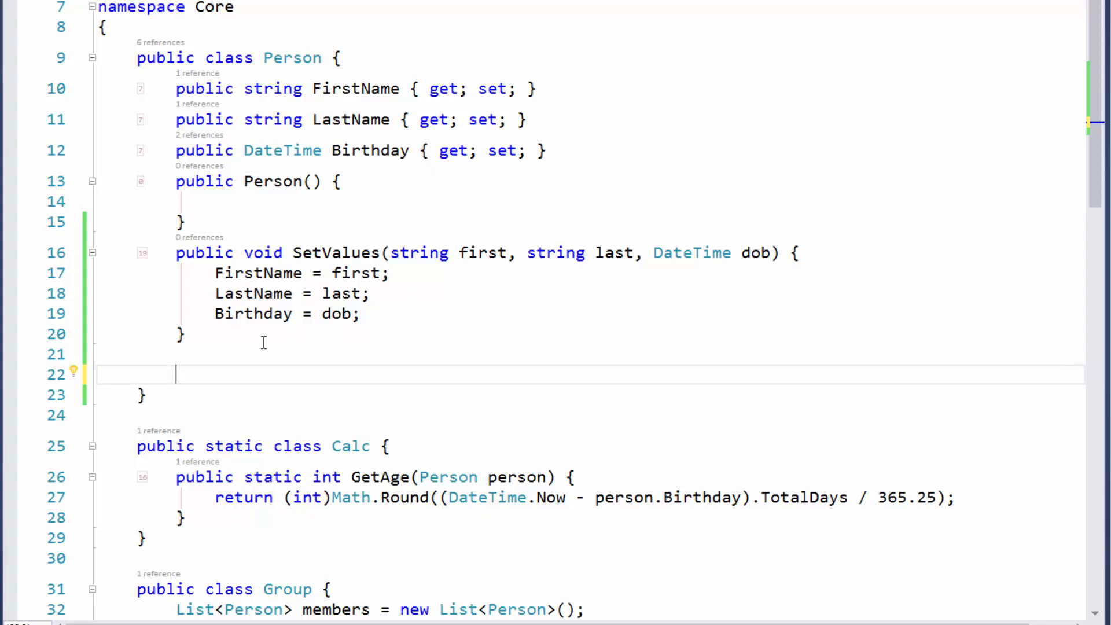
pyautogui.write('m')
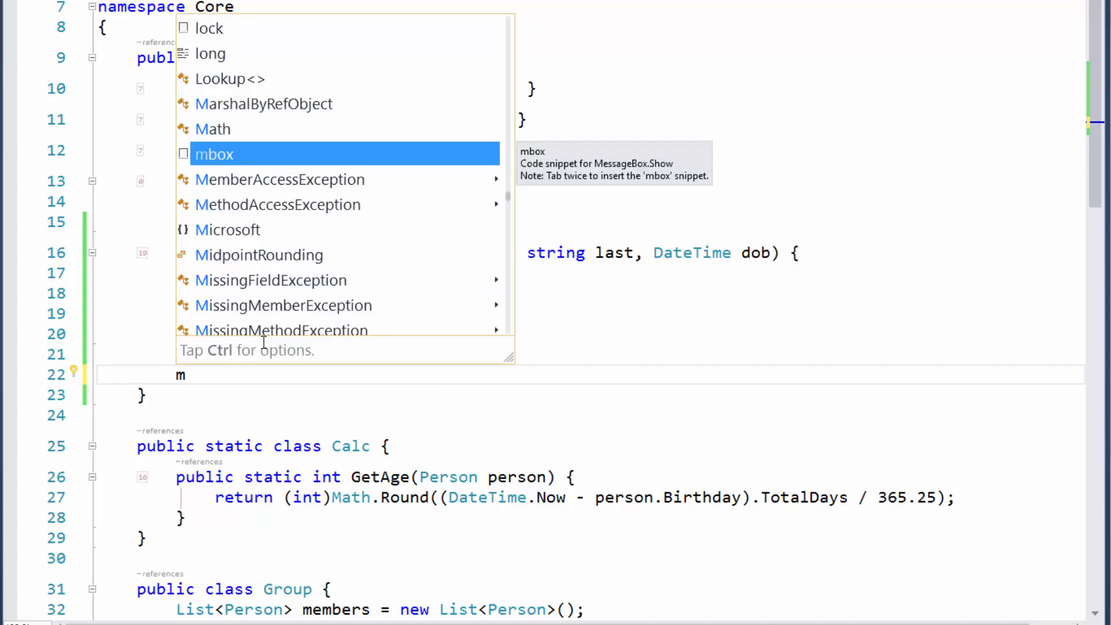
pyautogui.write('int MethodName() {')
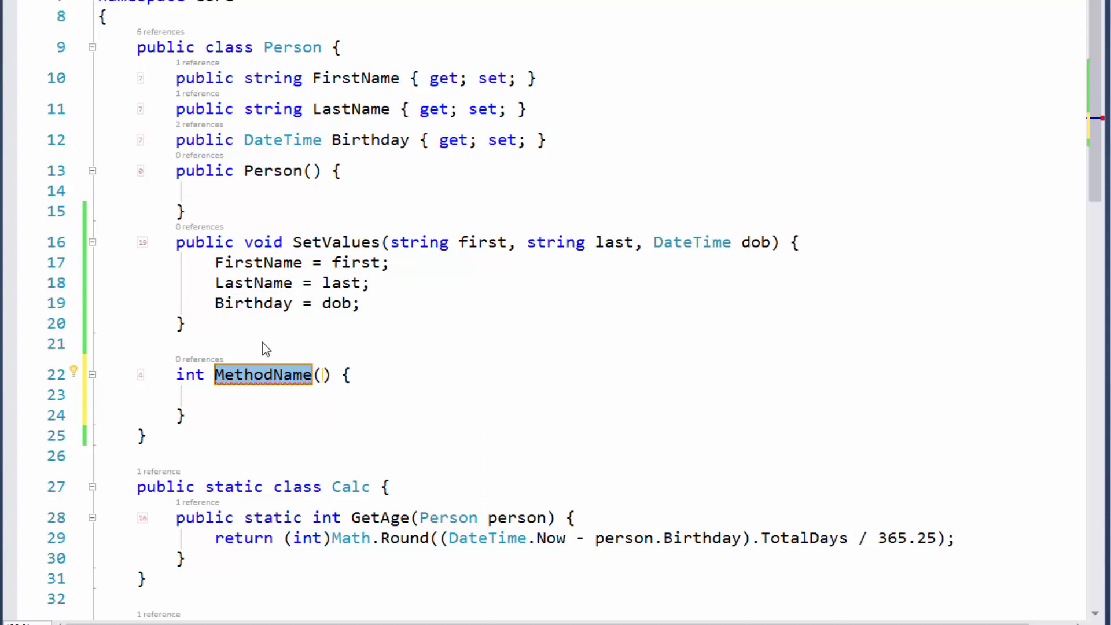
pyautogui.write('Y() {')
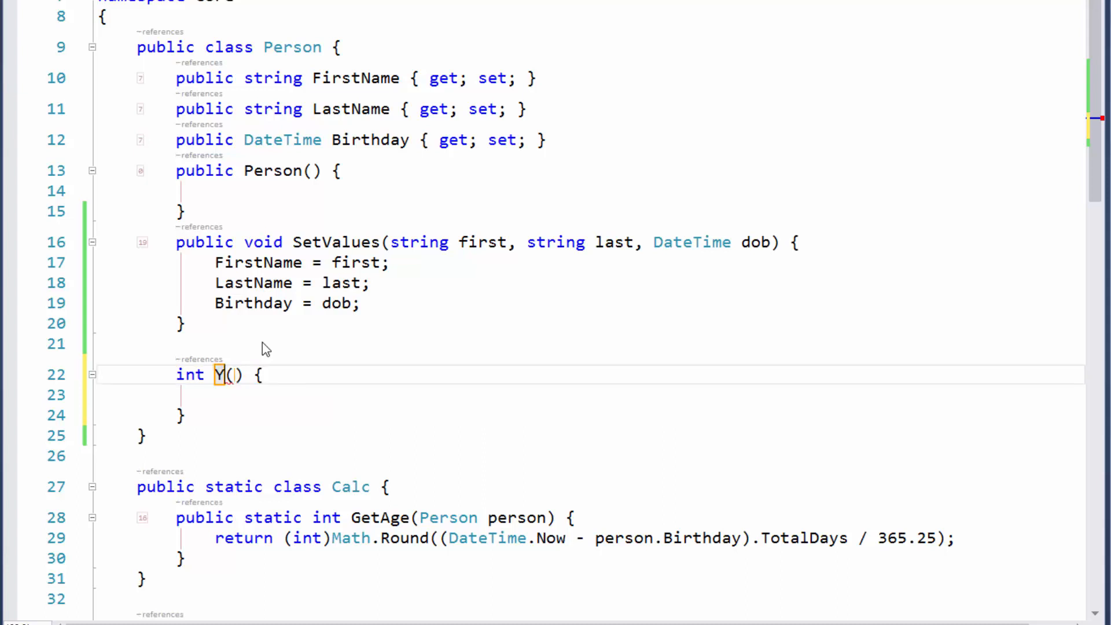
pyautogui.write('earsO')
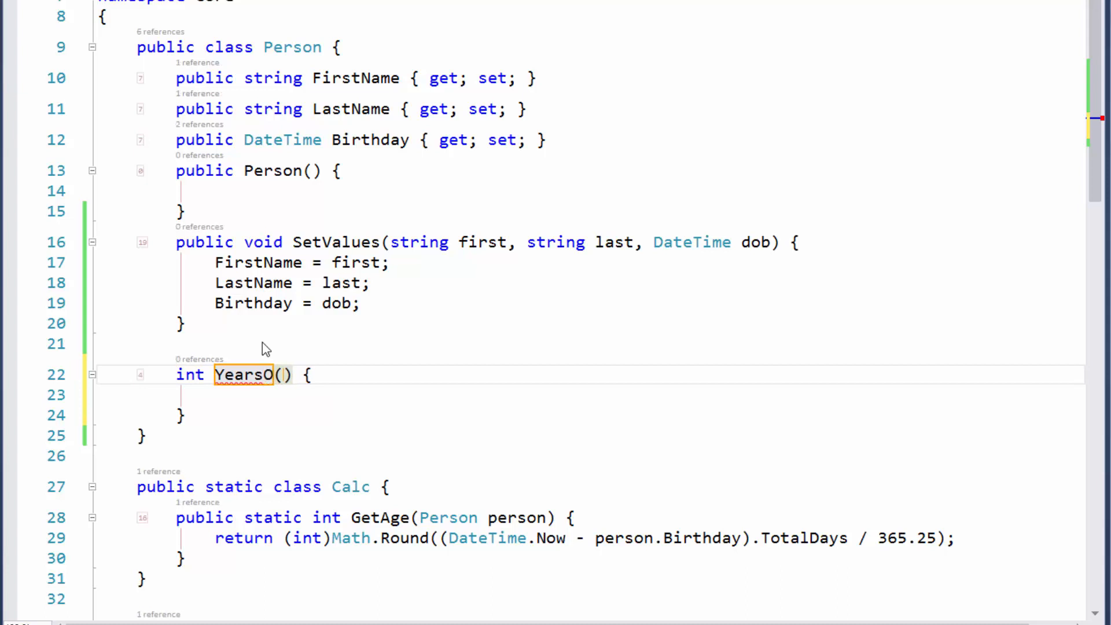
pyautogui.write('ld')
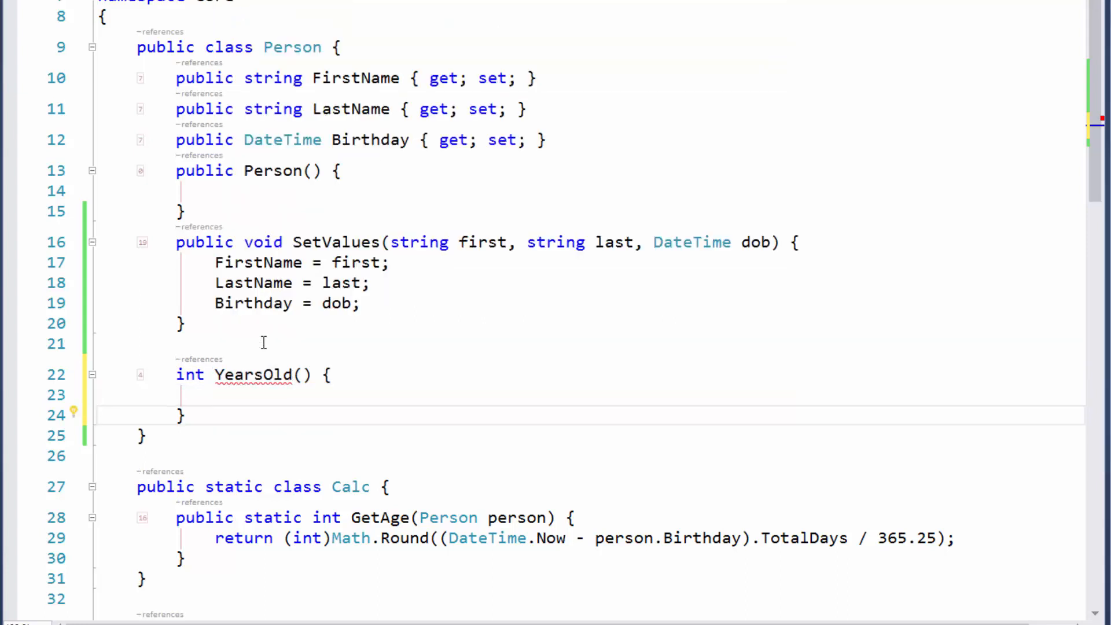
# Step: Return (int)((DateTime.Now - Birthday).TotalDays / 365.25) and make YearsOld public
pyautogui.write('return (int)((DateTime.Now - Birthday).TotalDays / 365.25);')
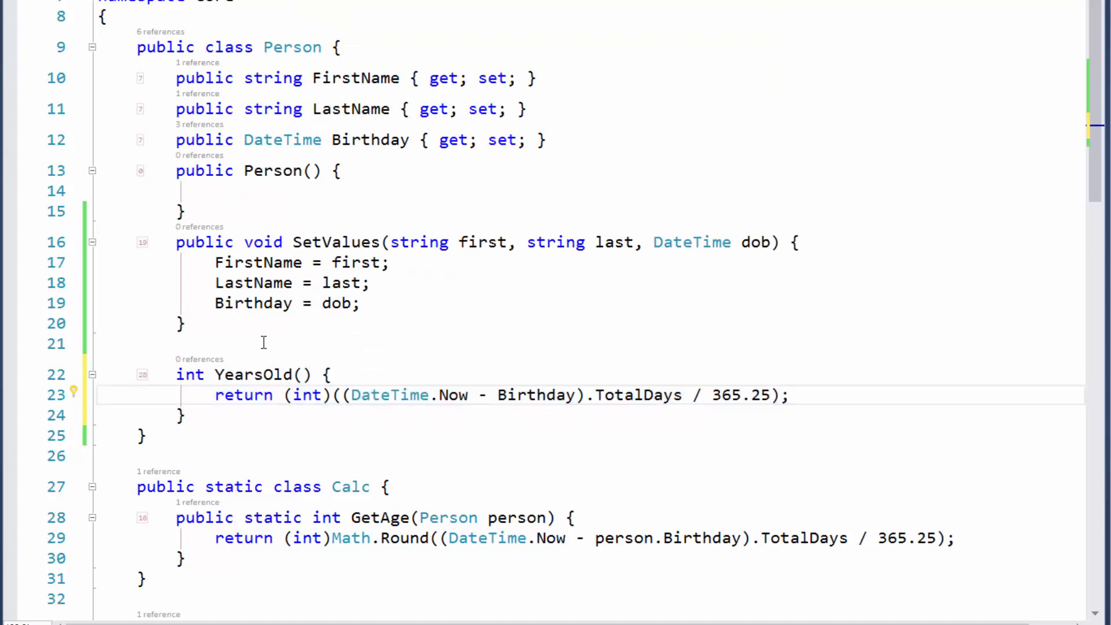
pyautogui.click(786, 395)
pyautogui.write('public ')
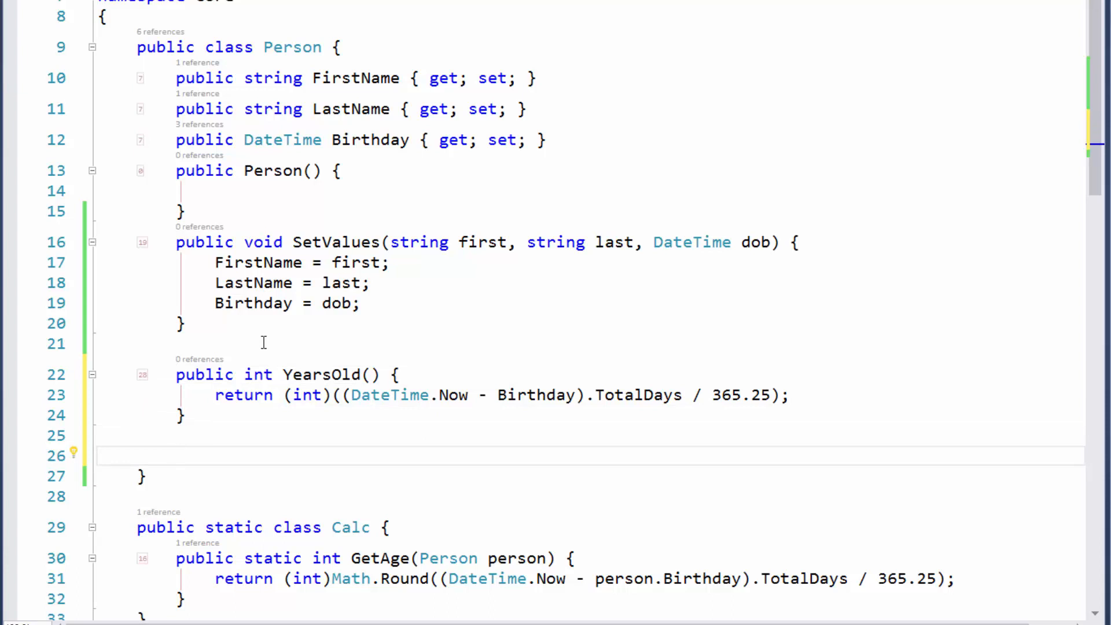
# Step: Expand 'ms' into the string Greet method returning "Hi, my name is {FirstName}." and leave a blank line below
pyautogui.write('ms')
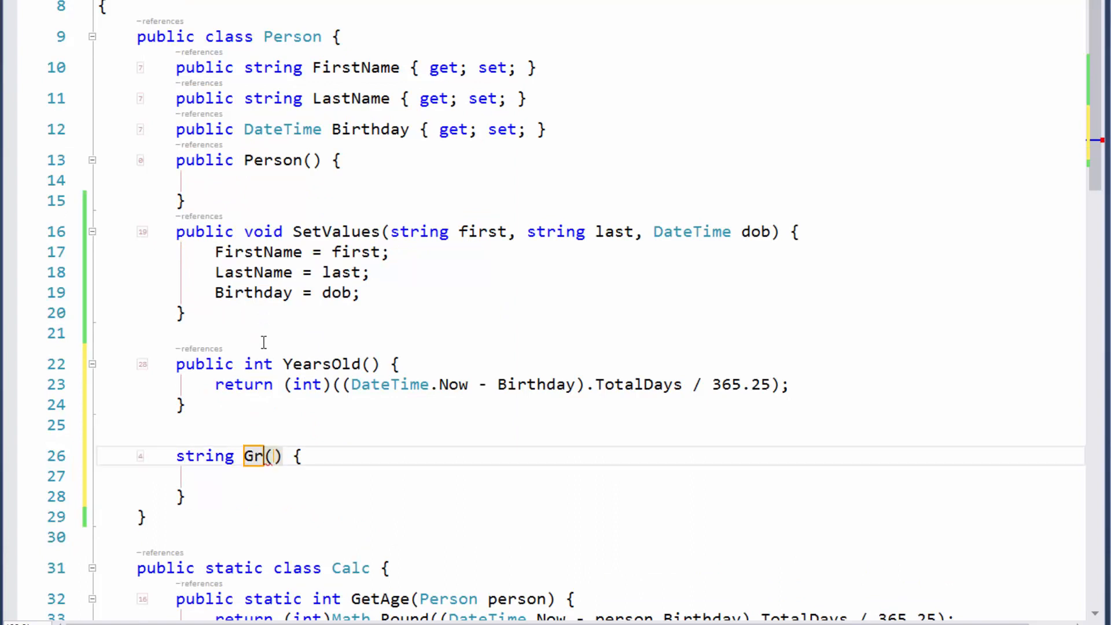
pyautogui.write('eed')
pyautogui.click(591, 477)
pyautogui.write('return $"Hi, my name is {FirstName}.";')
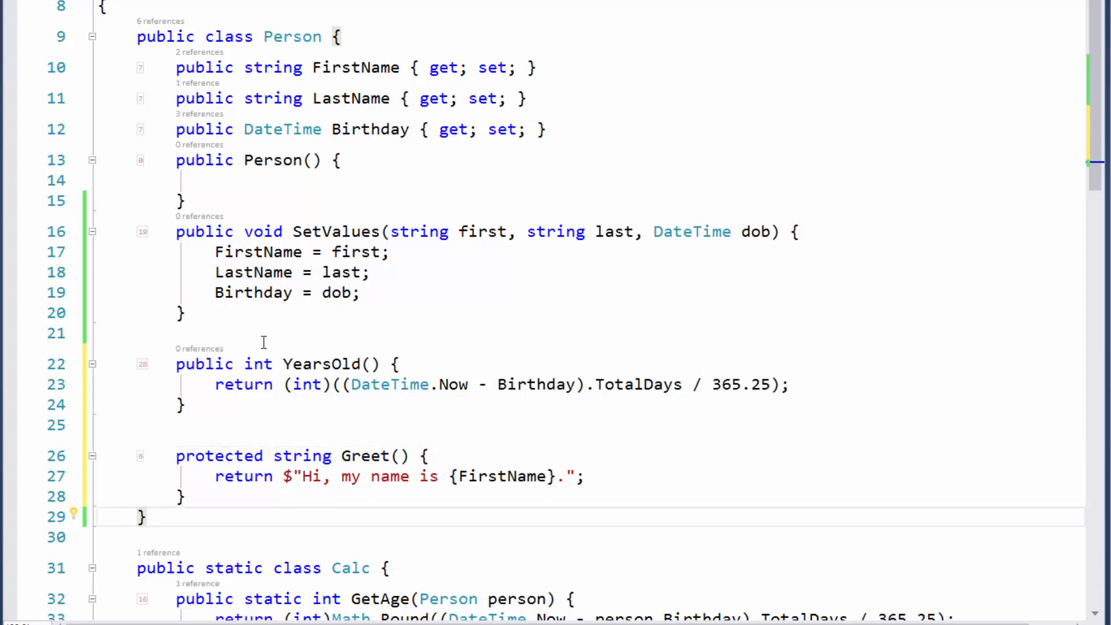
pyautogui.press('enter')
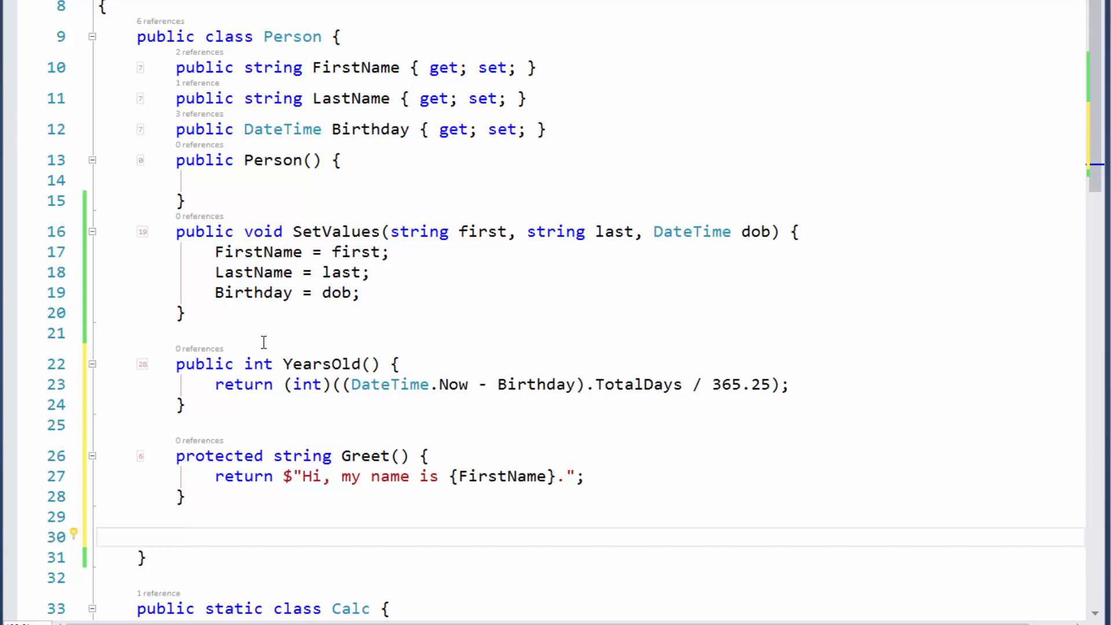
# Step: Start the 'M' template for a static method stub below Greet
pyautogui.write('M')
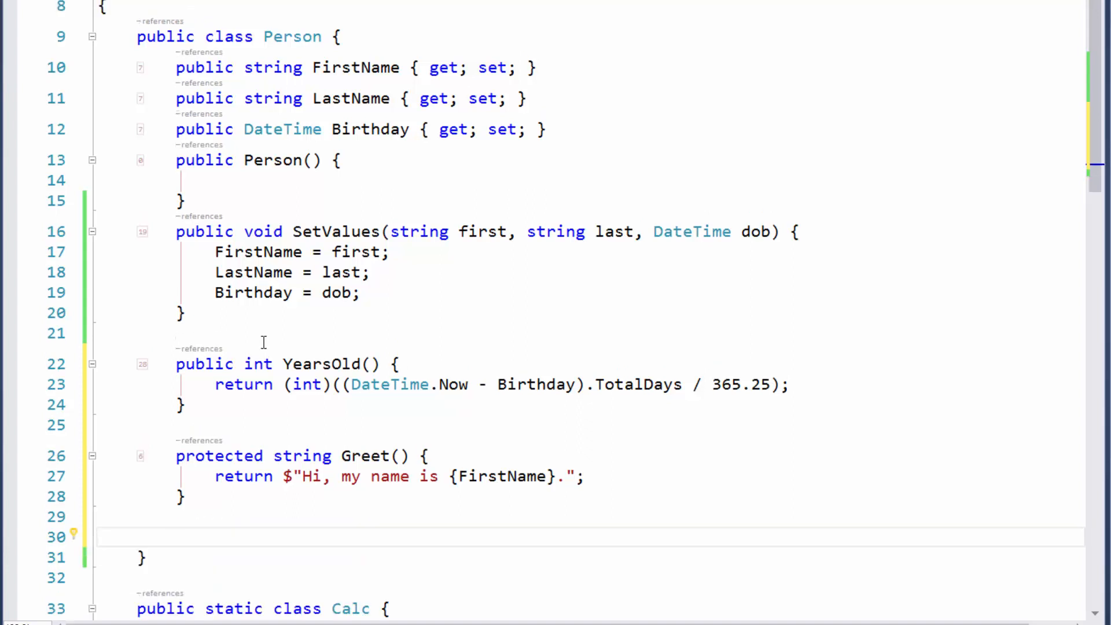
pyautogui.write('MethodName() {')
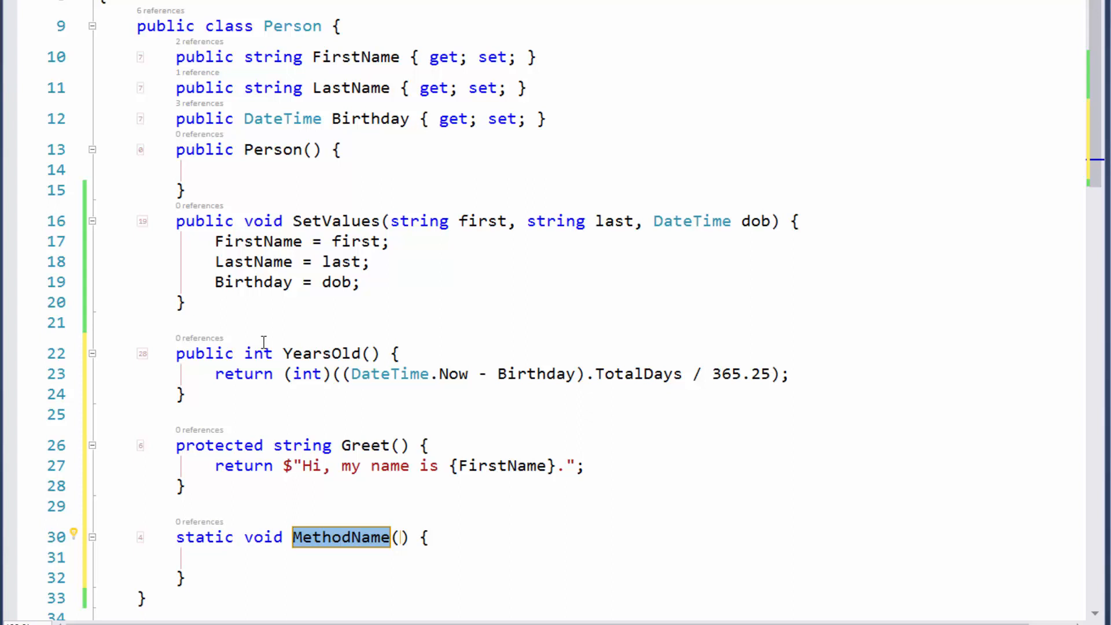
pyautogui.write('CreateEmpty')
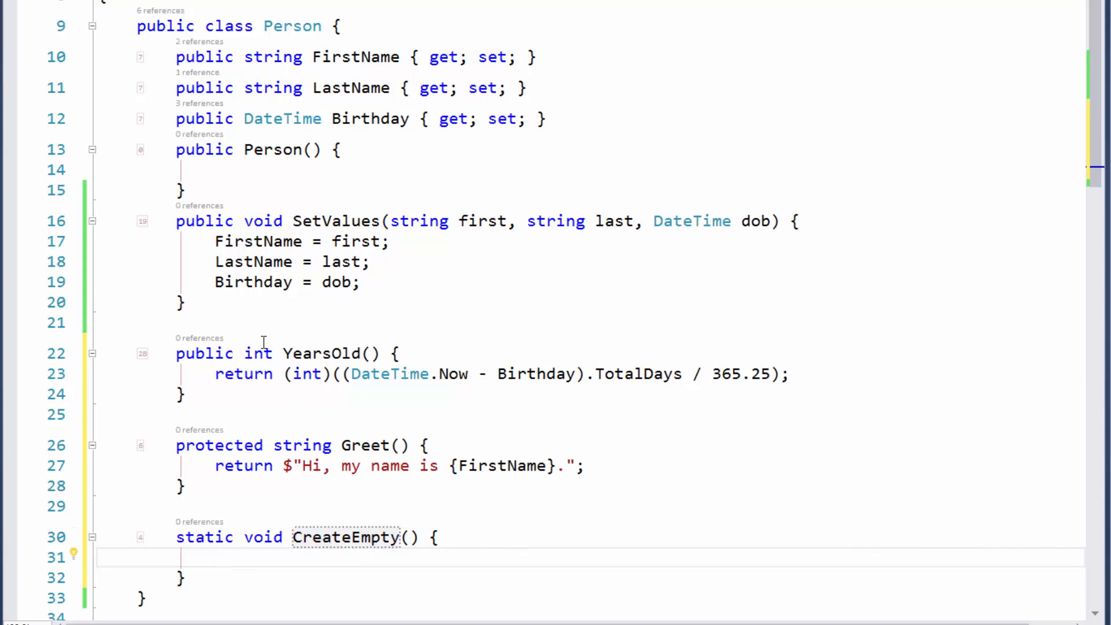
pyautogui.press('ctrl+shift+v')
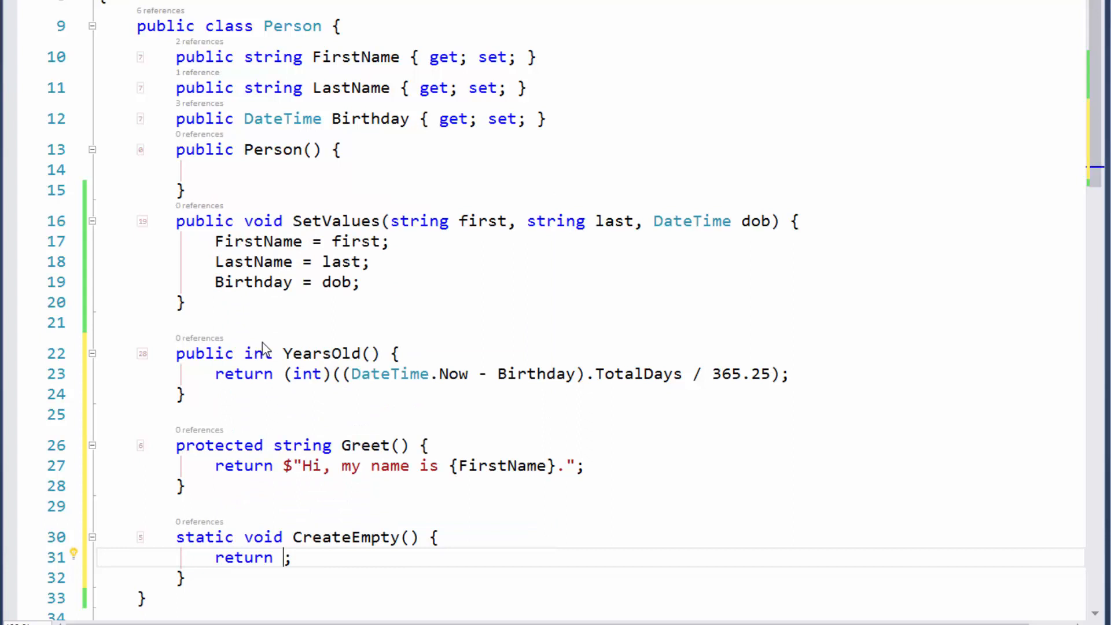
pyautogui.write('new')
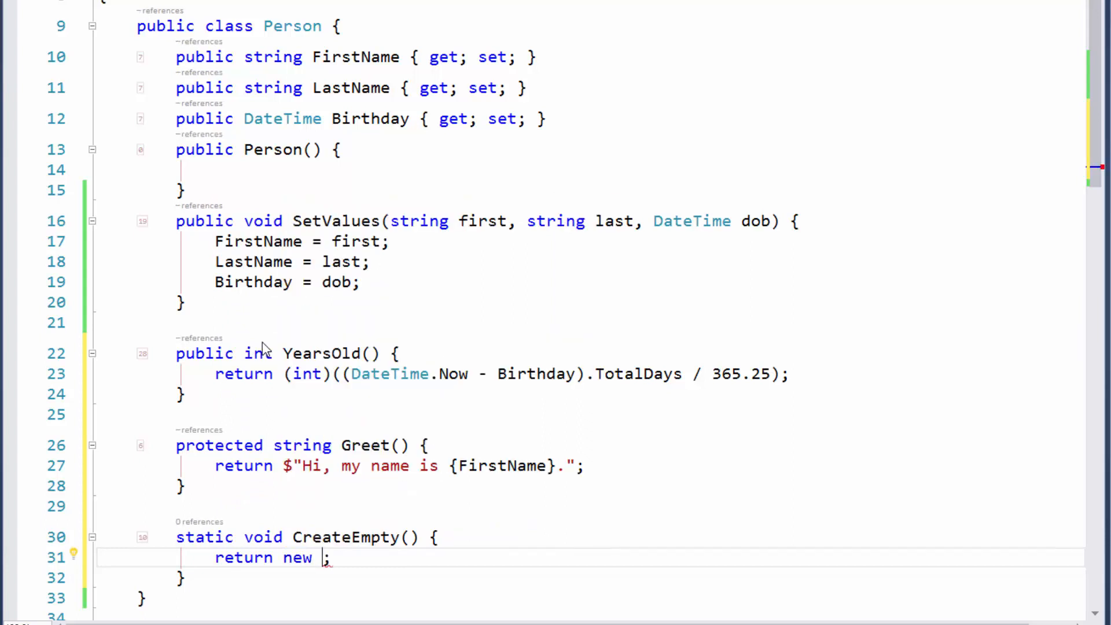
pyautogui.write('P')
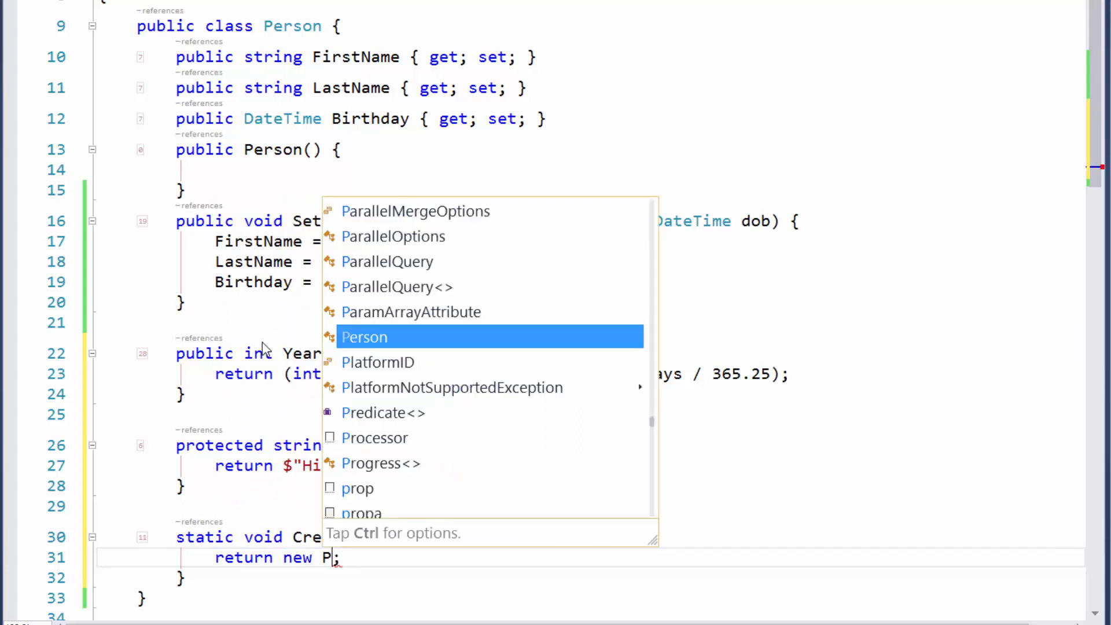
pyautogui.press('Tab')
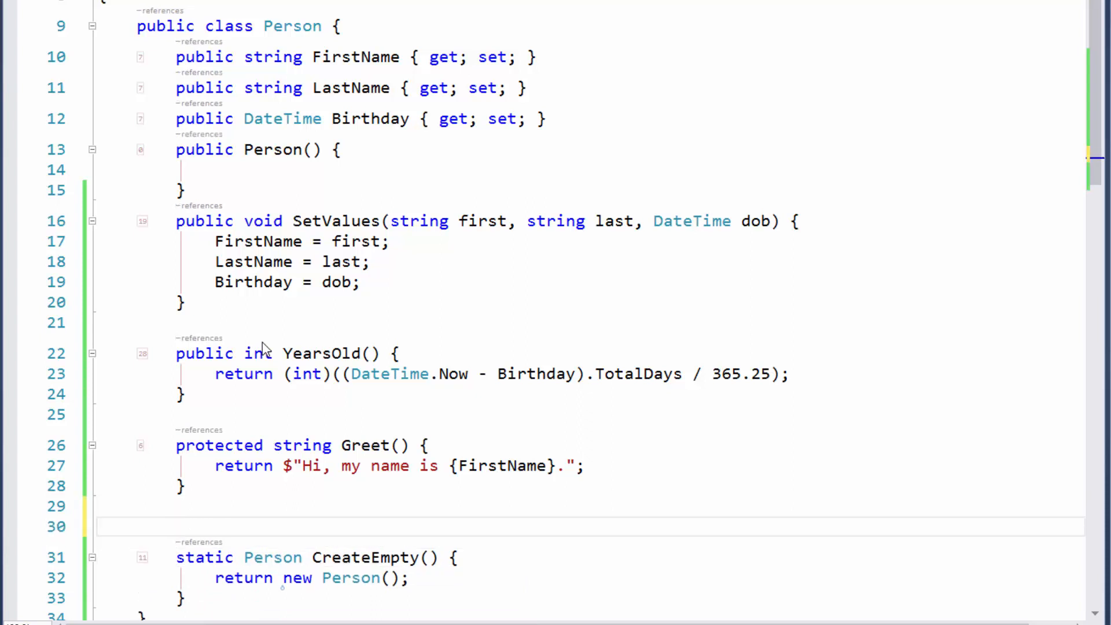
pyautogui.doubleClick(366, 557)
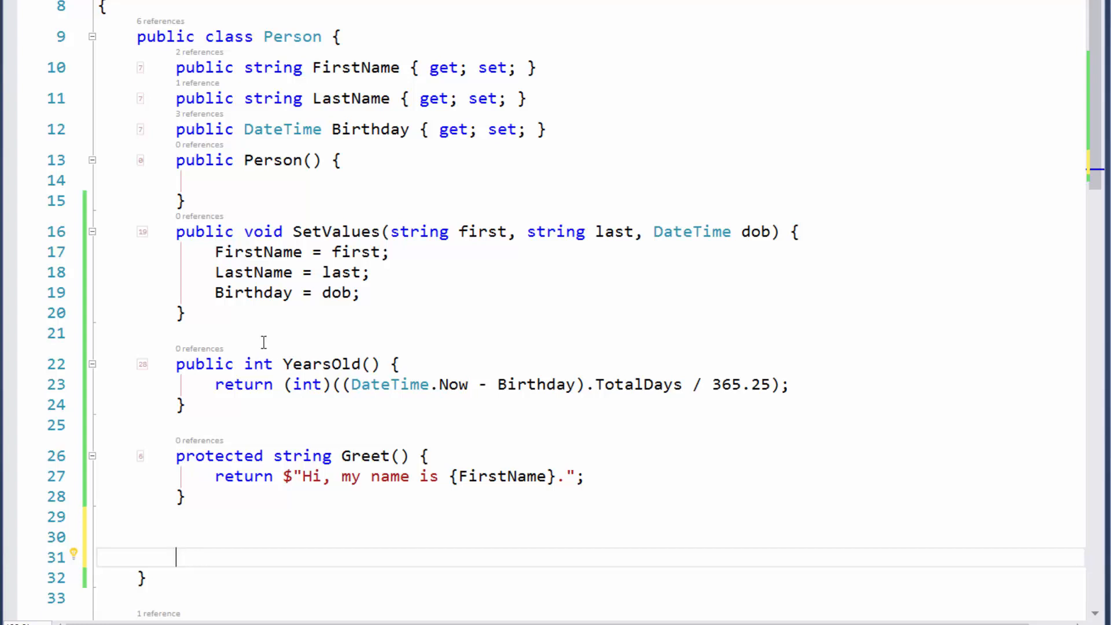
# Step: Expand 'M/' into a static Person CreateEmpty method and begin its return new statement
pyautogui.write('M/')
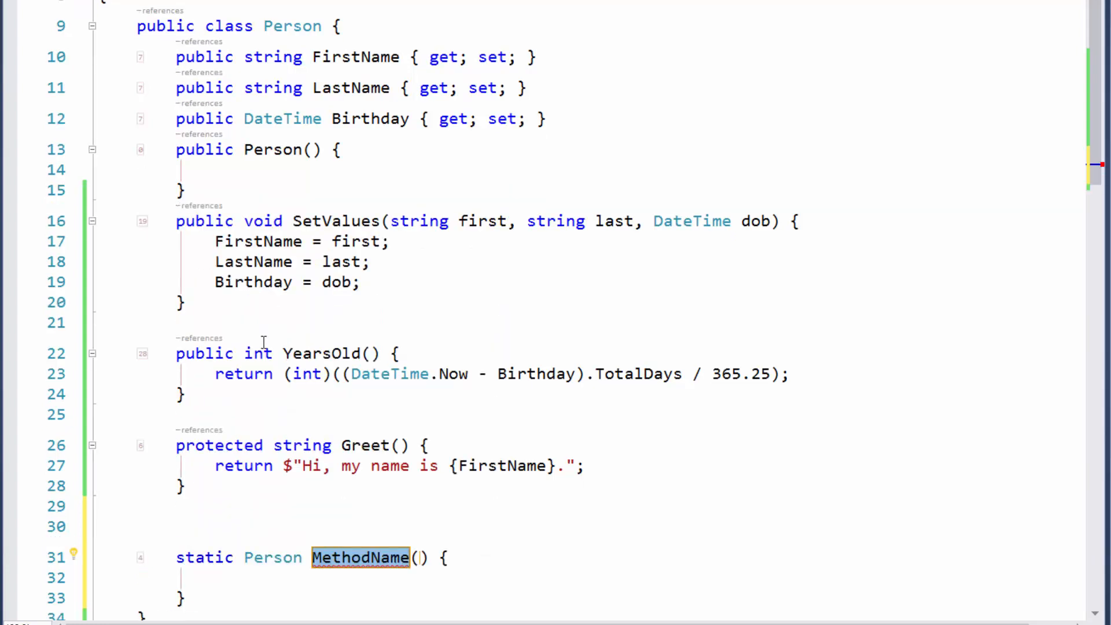
pyautogui.write('CreateEmpty')
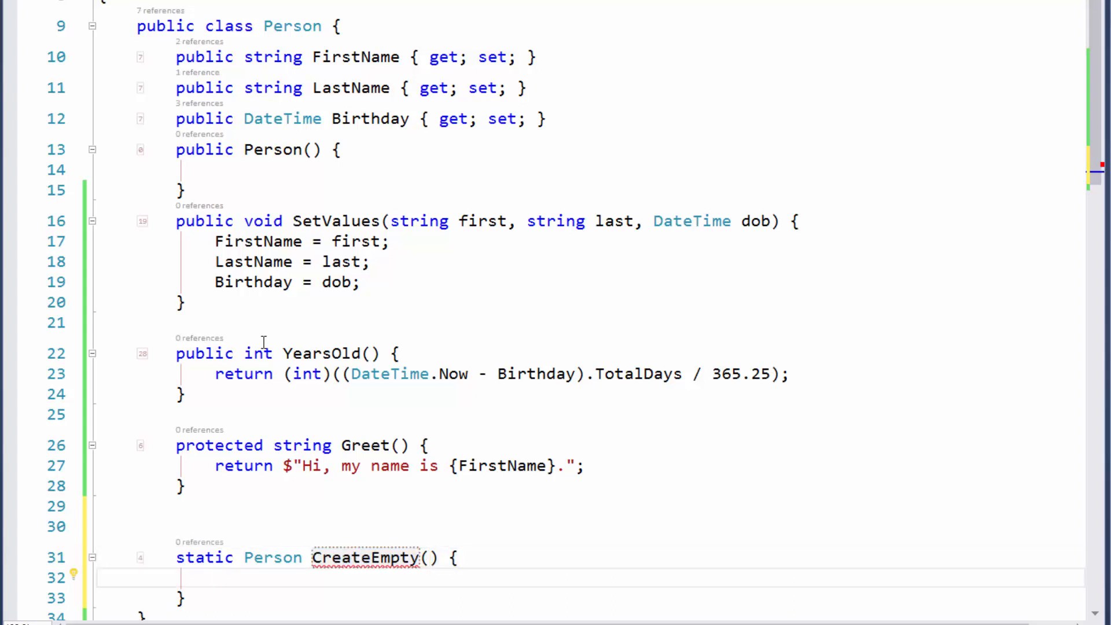
pyautogui.write('n n;')
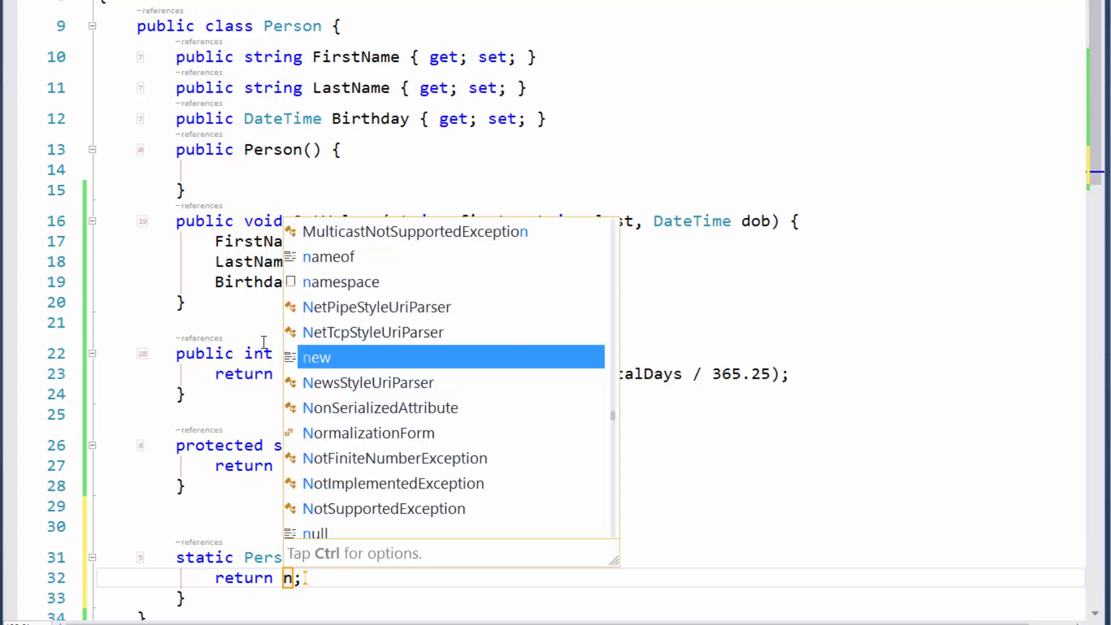